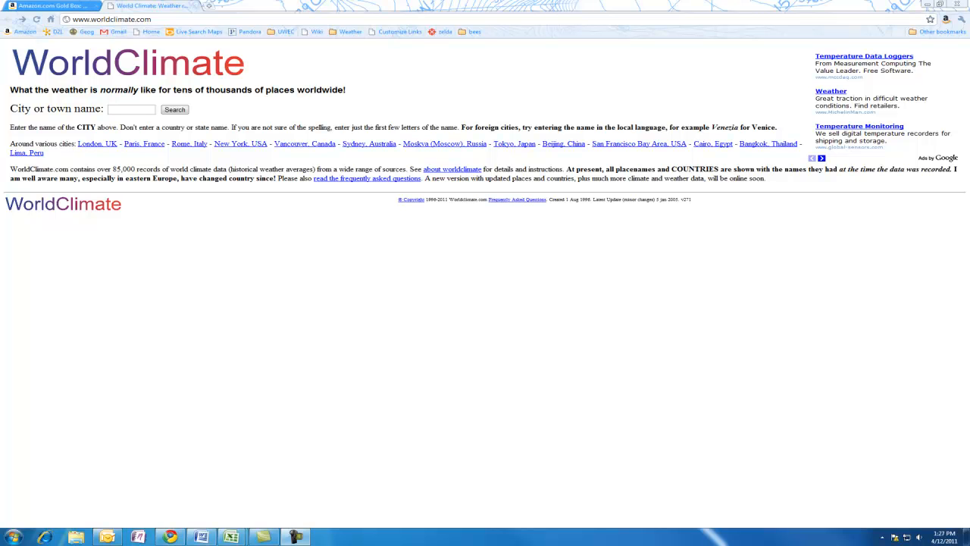
mouse_move(7, 173)
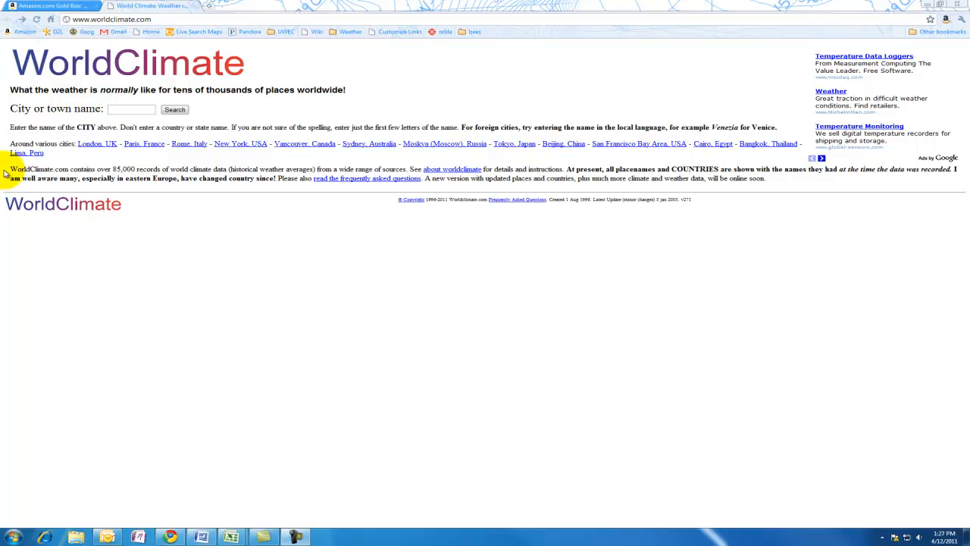
Step: Search WorldClimate for Eau Claire using its autocomplete suggestion
left_click(130, 108)
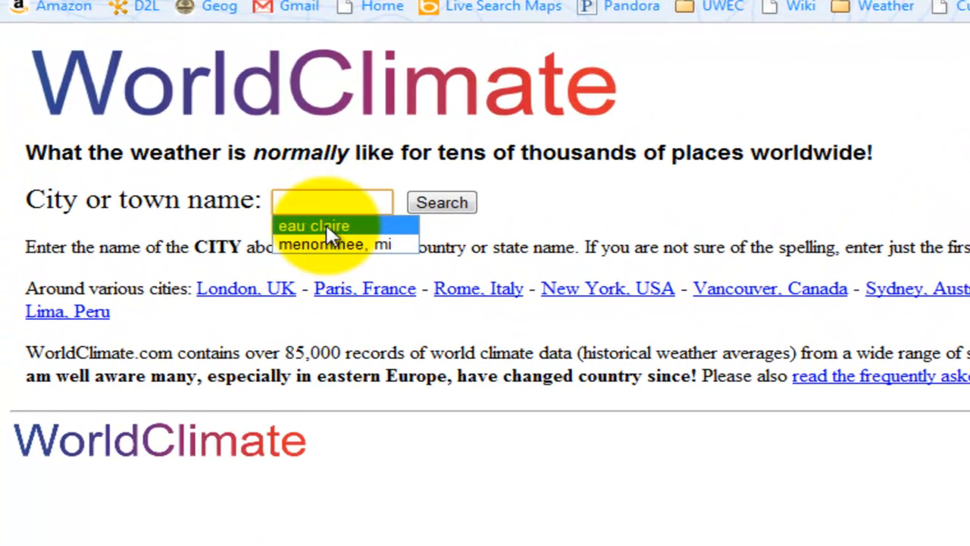
left_click(313, 225)
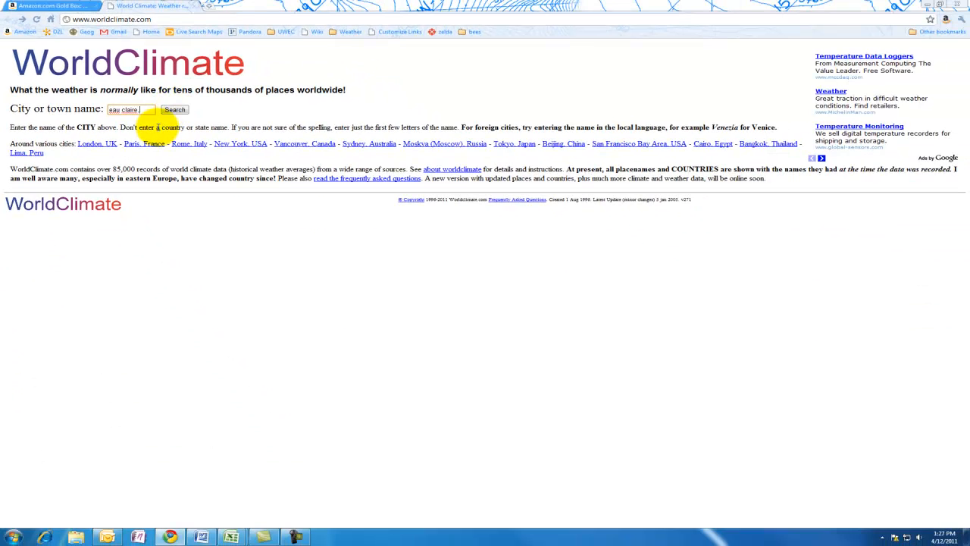
left_click(174, 109)
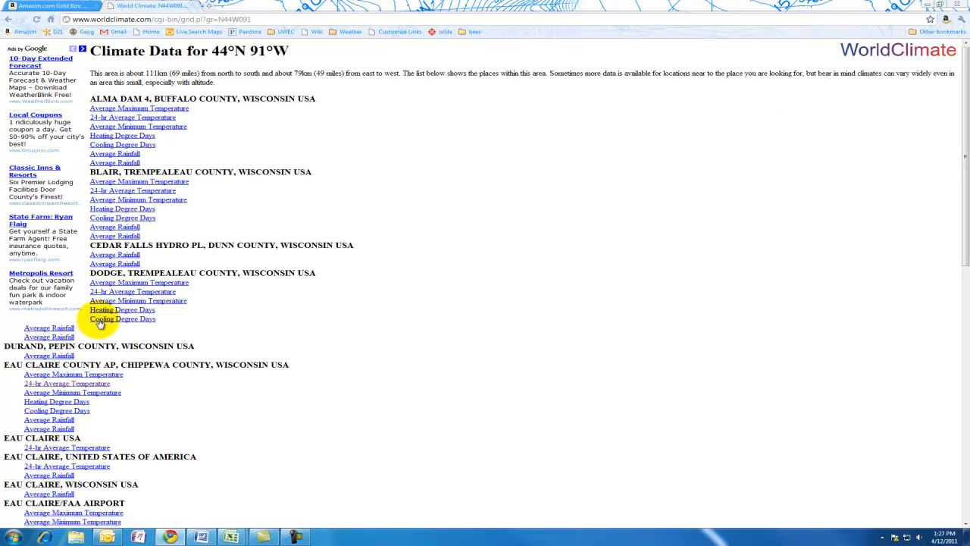
mouse_move(269, 339)
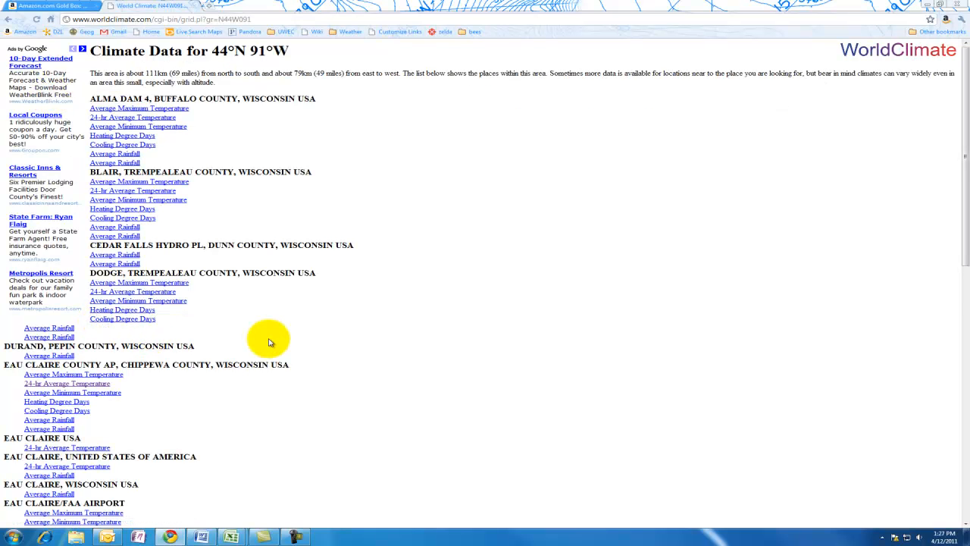
mouse_move(409, 352)
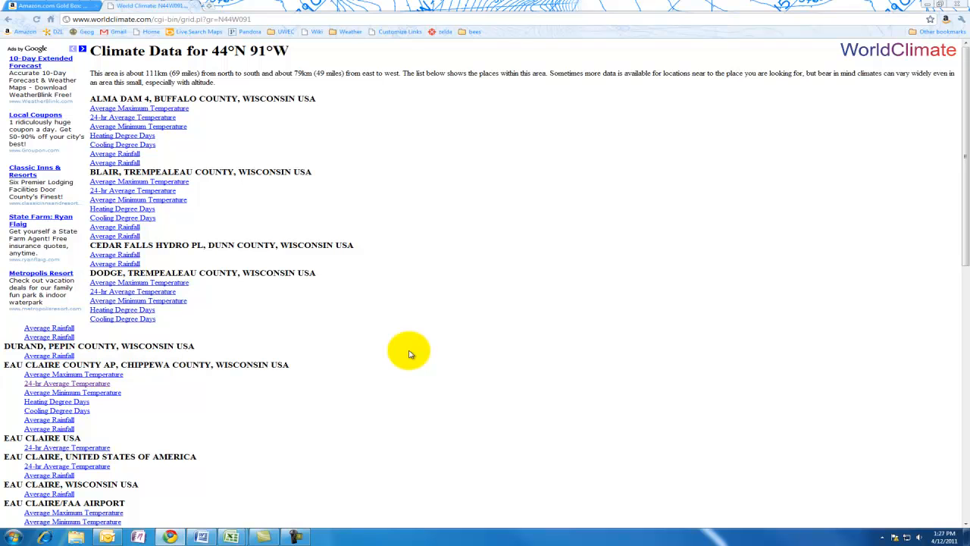
mouse_move(434, 356)
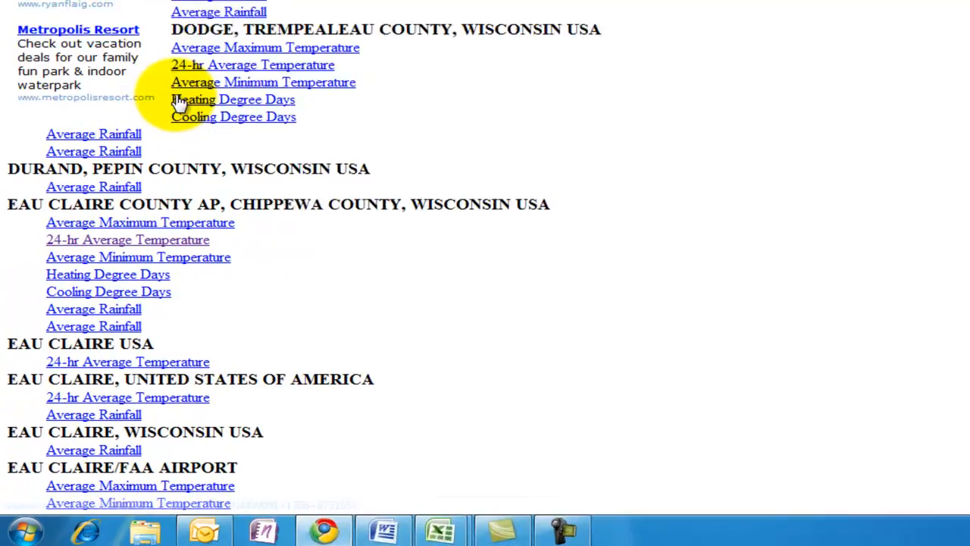
Step: Show the 24-hr Average Temperature table for Eau Claire County AP
scroll("down", 3)
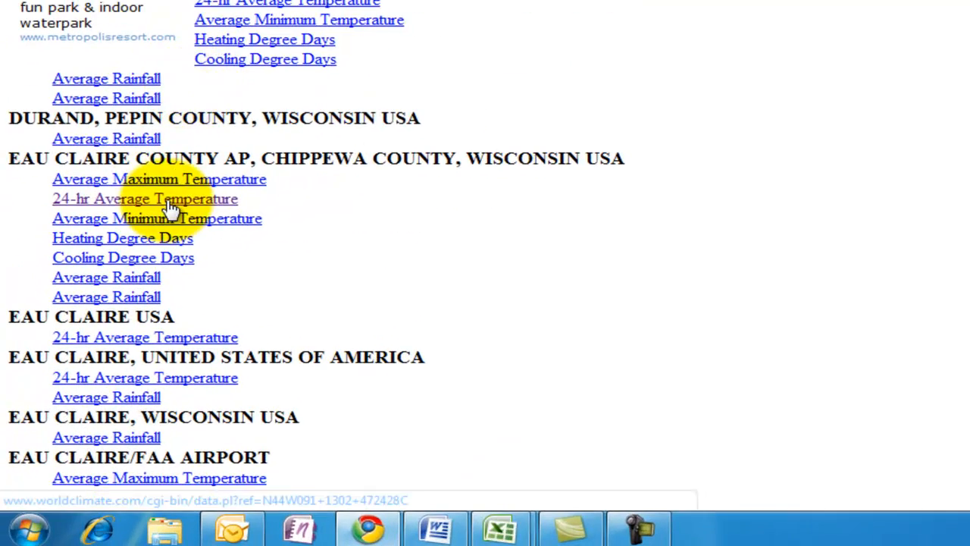
left_click(144, 199)
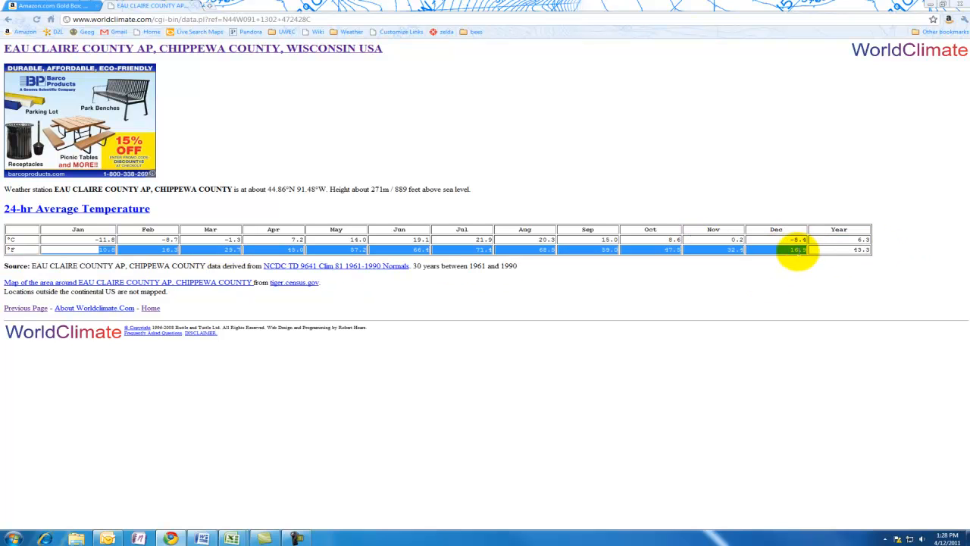
Step: Copy the monthly °F temperature row and bring Book1 to the front
right_click(797, 249)
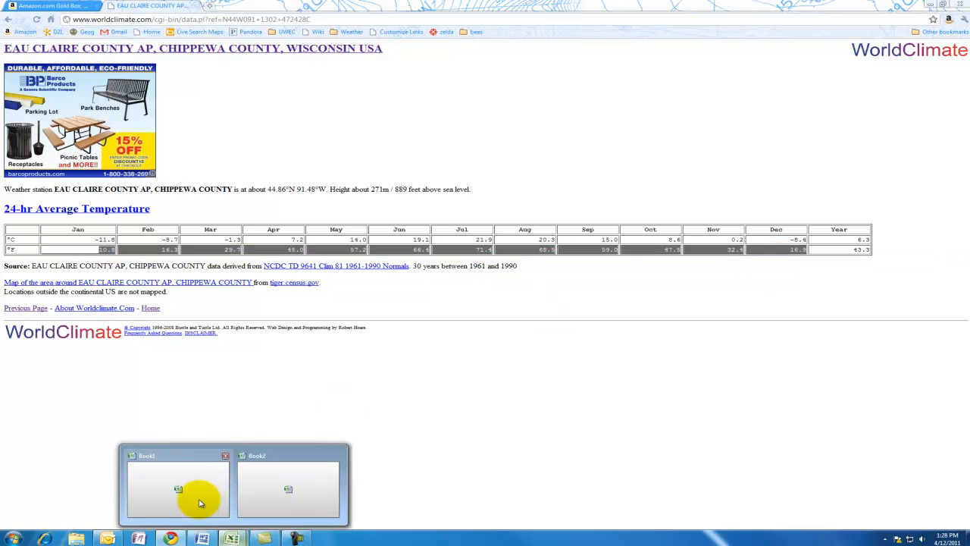
left_click(177, 489)
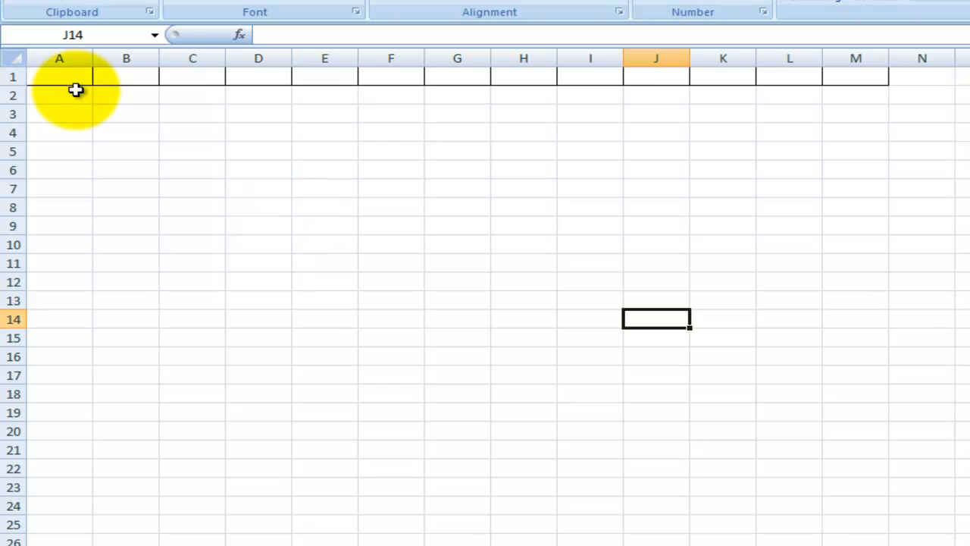
Step: Paste the Fahrenheit temperatures (10.8 to 16.9) into A1 as plain text
left_click(59, 77)
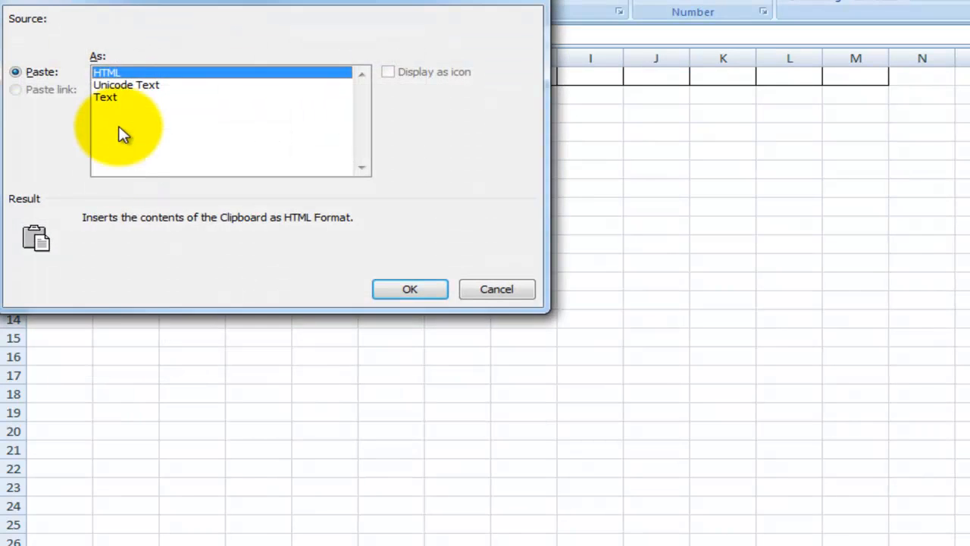
left_click(104, 97)
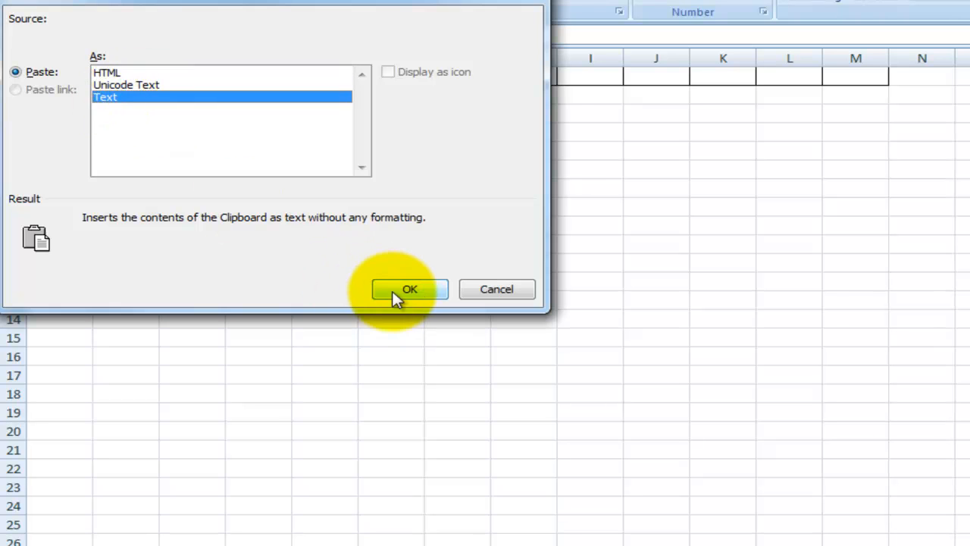
left_click(409, 289)
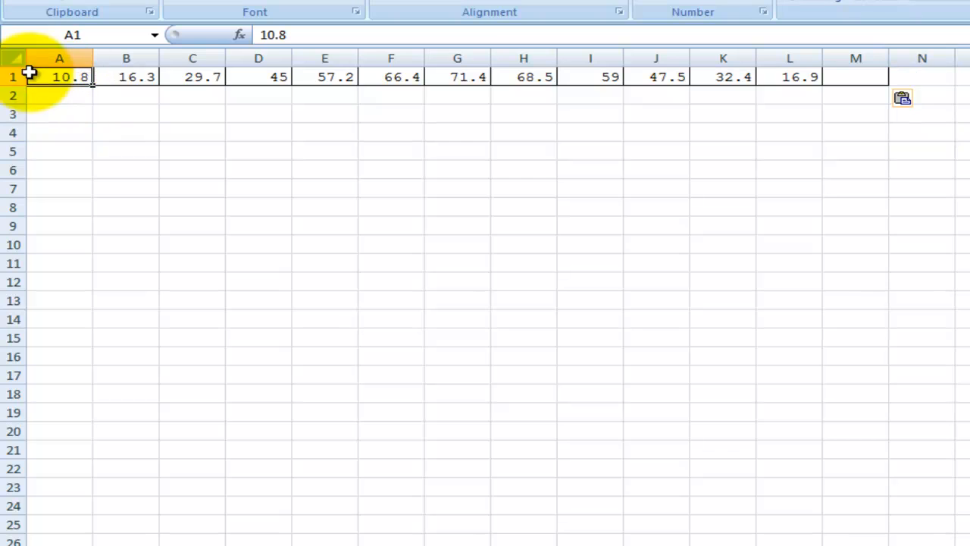
right_click(792, 77)
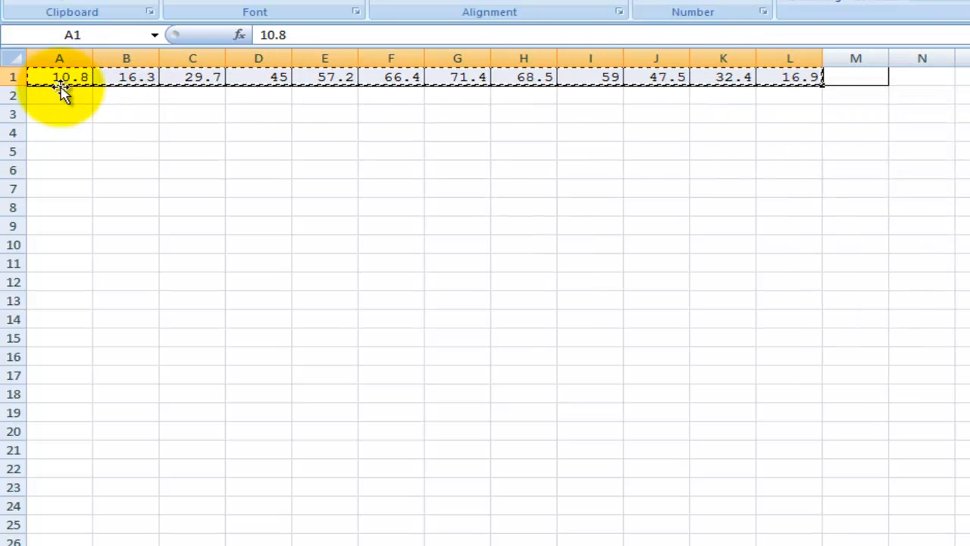
Step: Paste the temperature values transposed down column A starting at A3
right_click(59, 113)
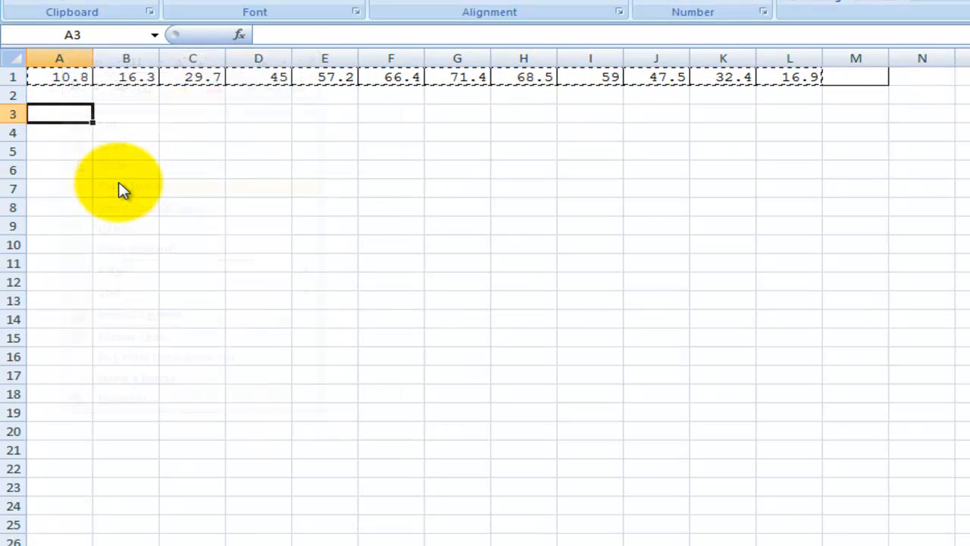
left_click(123, 188)
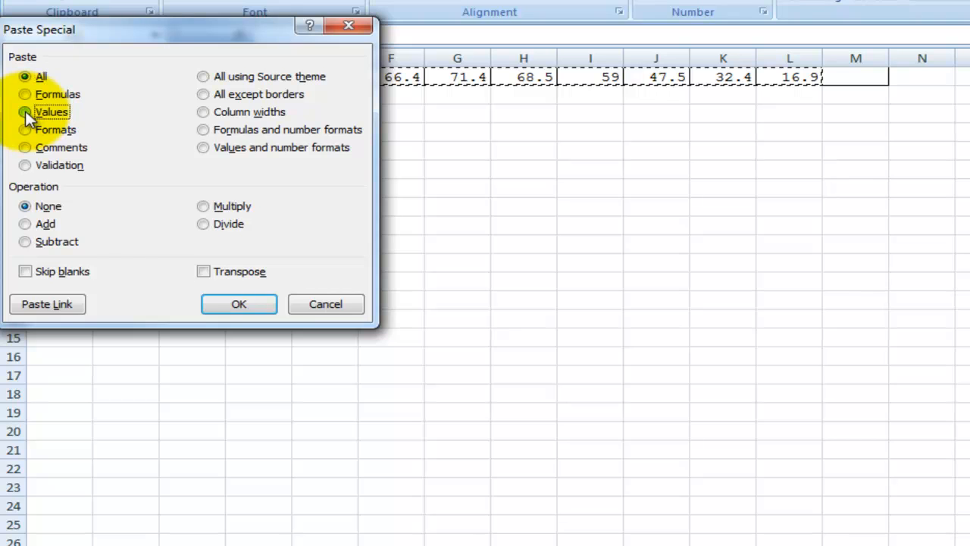
left_click(25, 111)
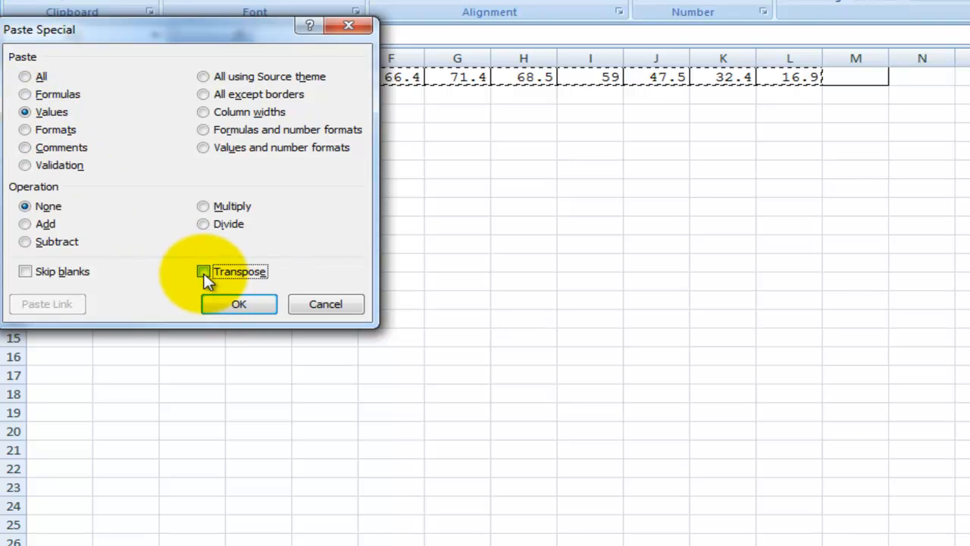
left_click(203, 271)
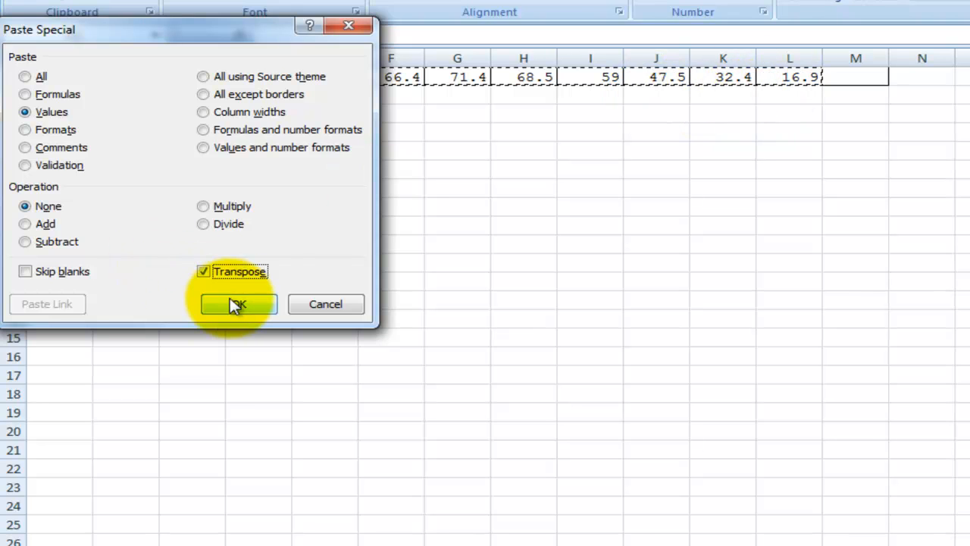
left_click(237, 304)
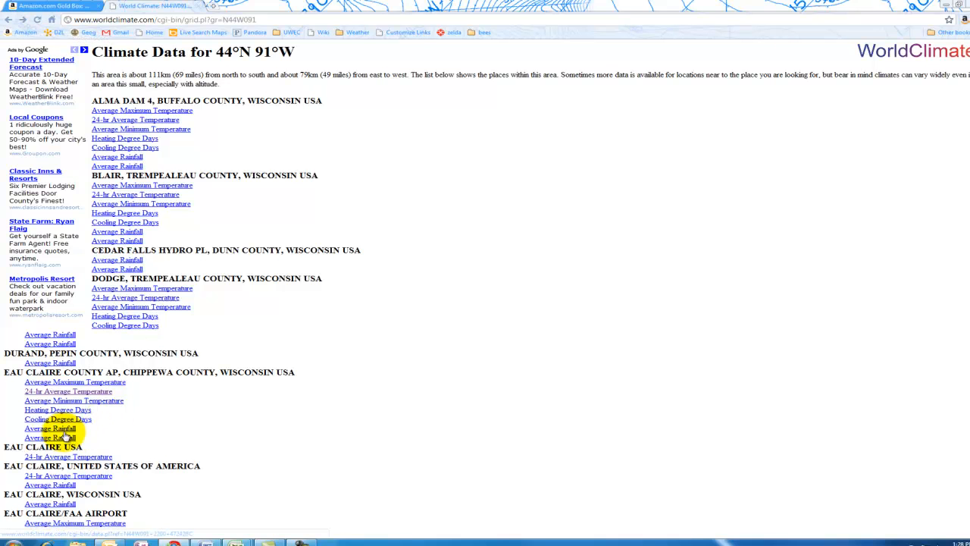
Step: Copy the Jan–Dec rainfall inches row from the Average Rainfall table
left_click(49, 429)
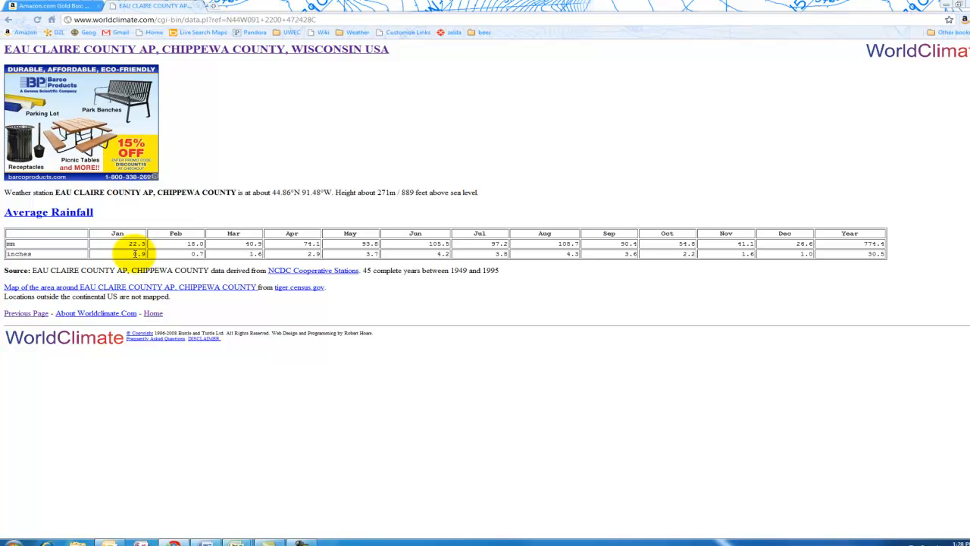
left_click_drag(139, 253, 806, 253)
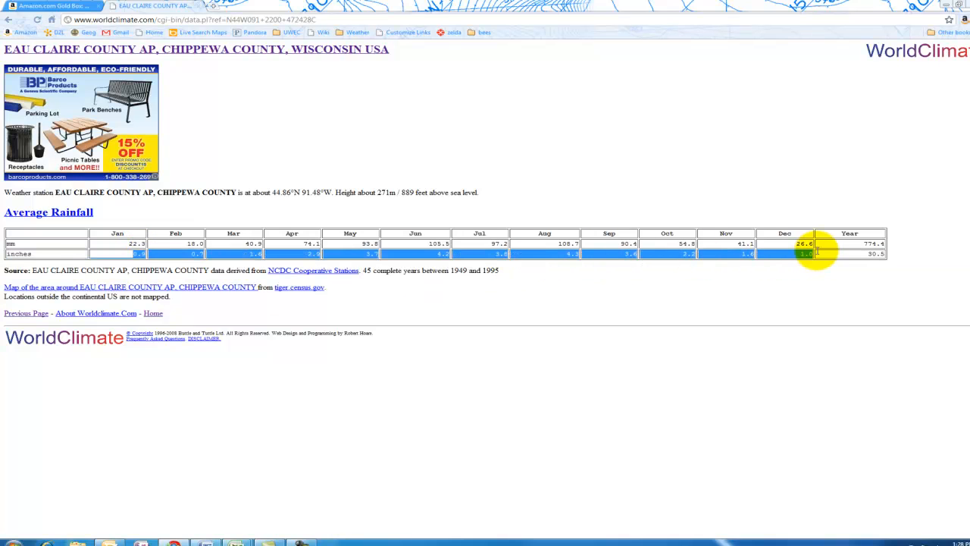
right_click(800, 254)
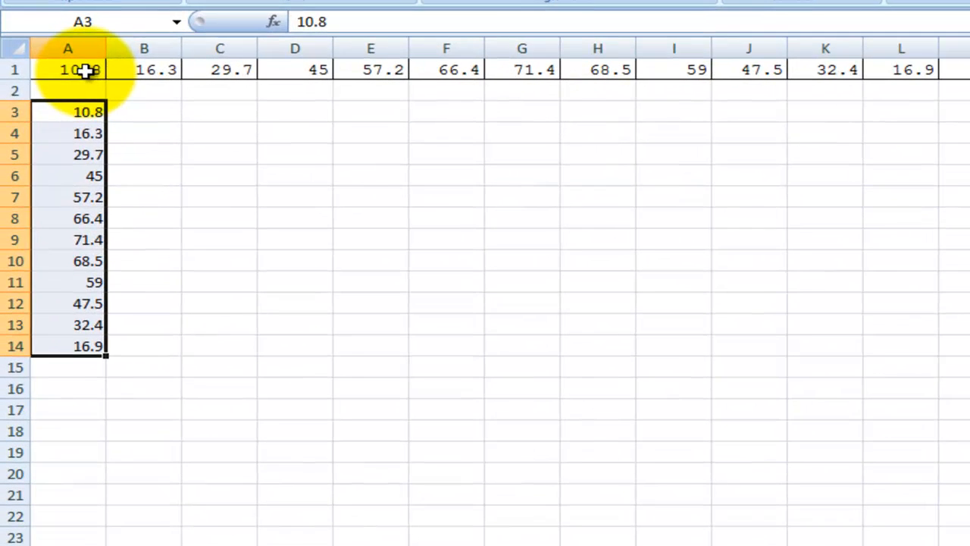
Step: Paste the rainfall inches (0.9 to 1.6) into A1 as plain text
right_click(68, 69)
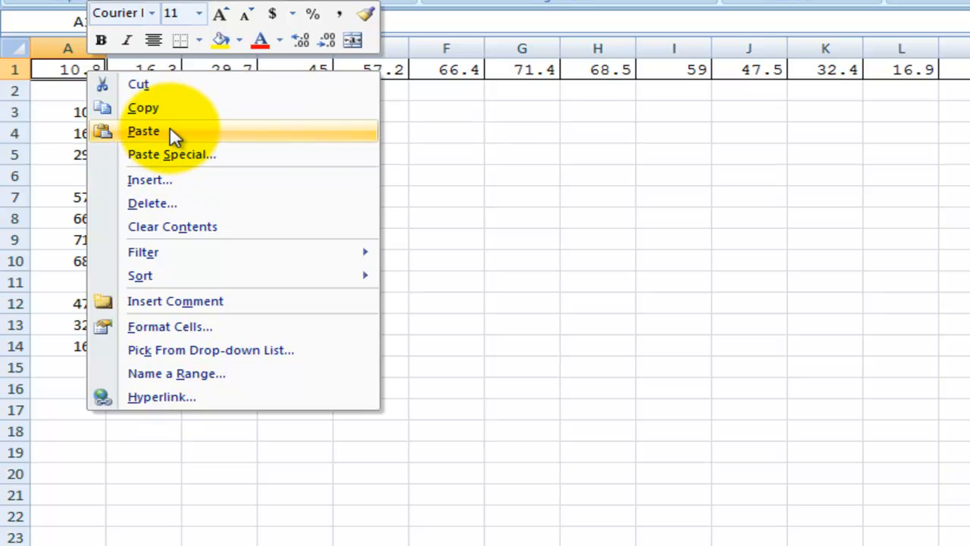
left_click(172, 154)
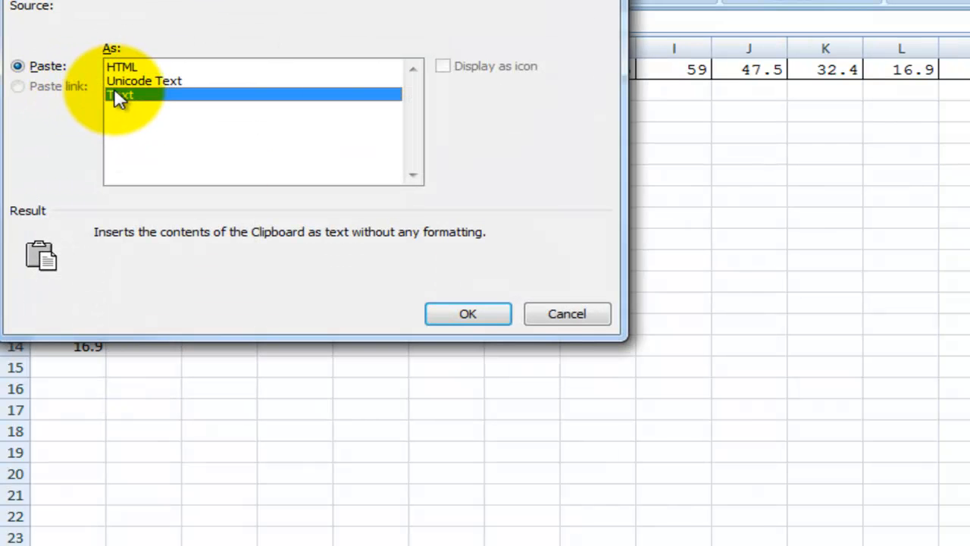
left_click(467, 314)
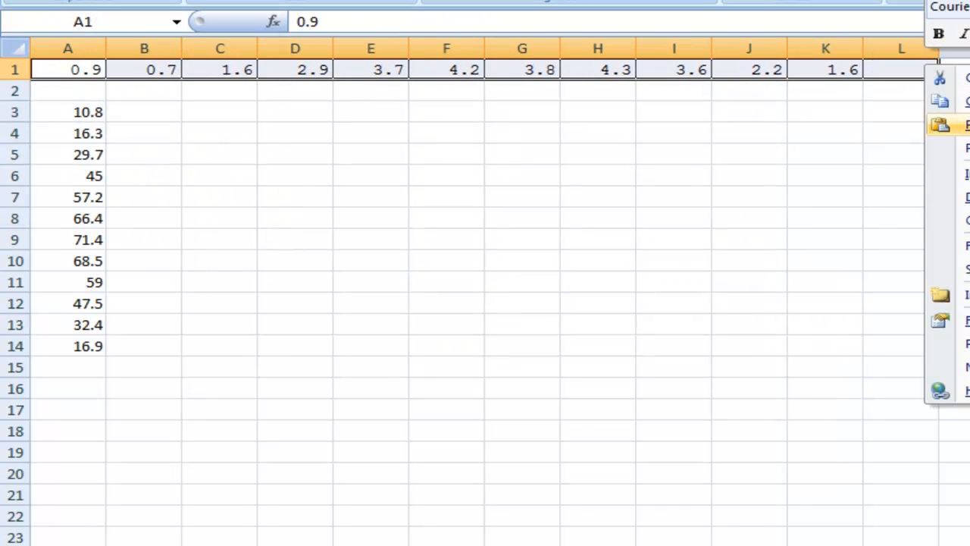
Step: Paste rainfall values transposed into B3–B14, then clear row 1
left_click(948, 125)
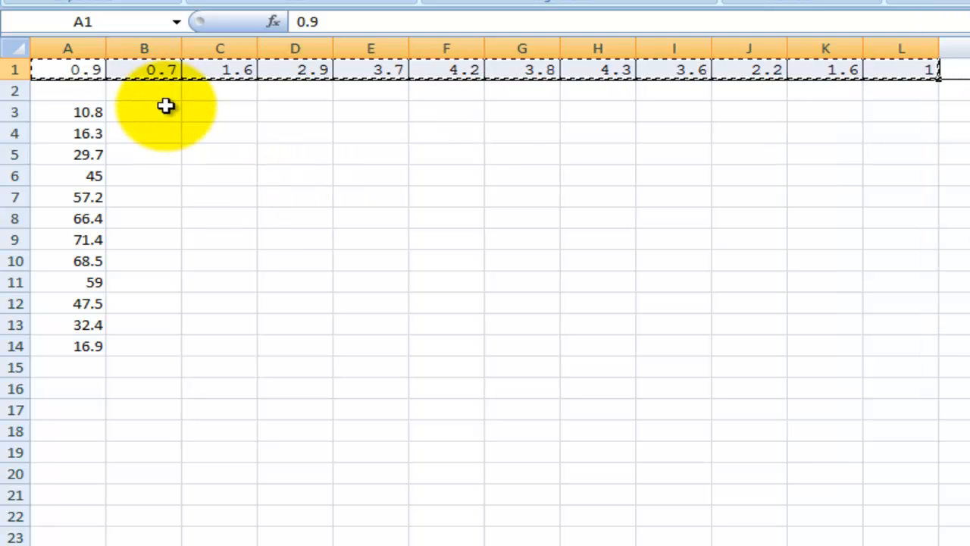
right_click(143, 112)
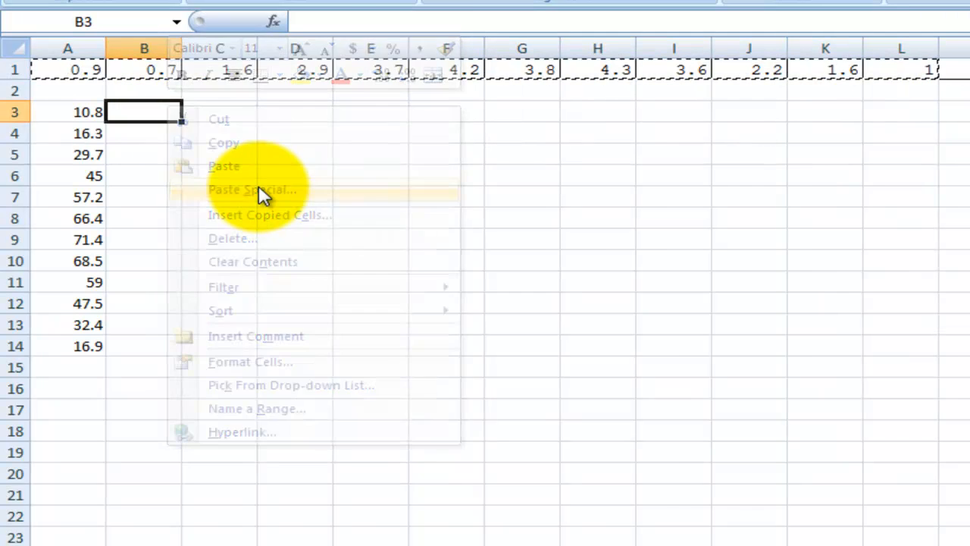
left_click(253, 190)
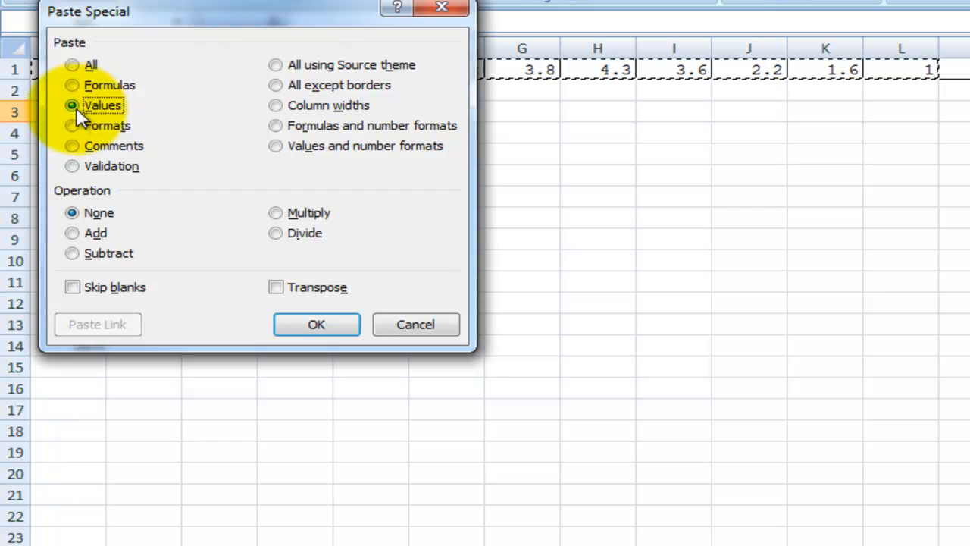
left_click(276, 286)
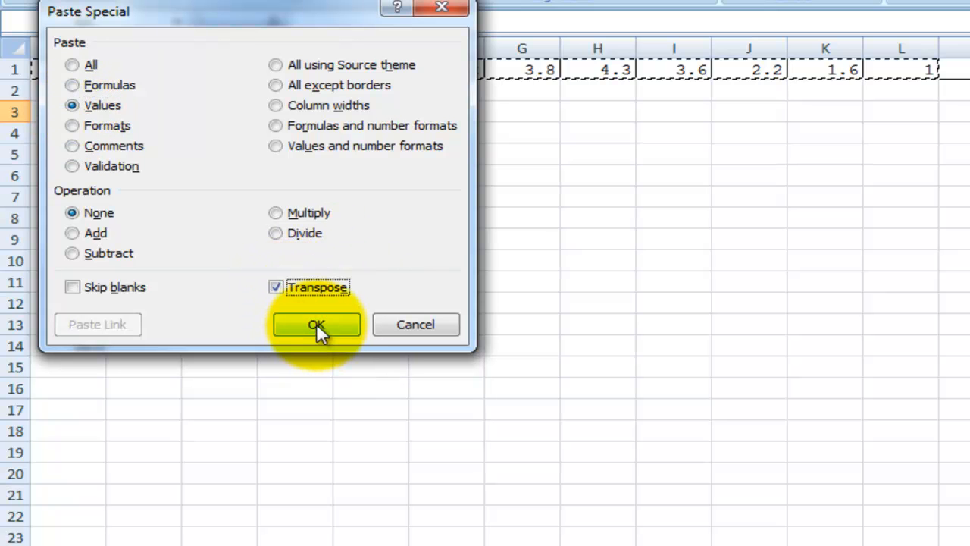
left_click(316, 324)
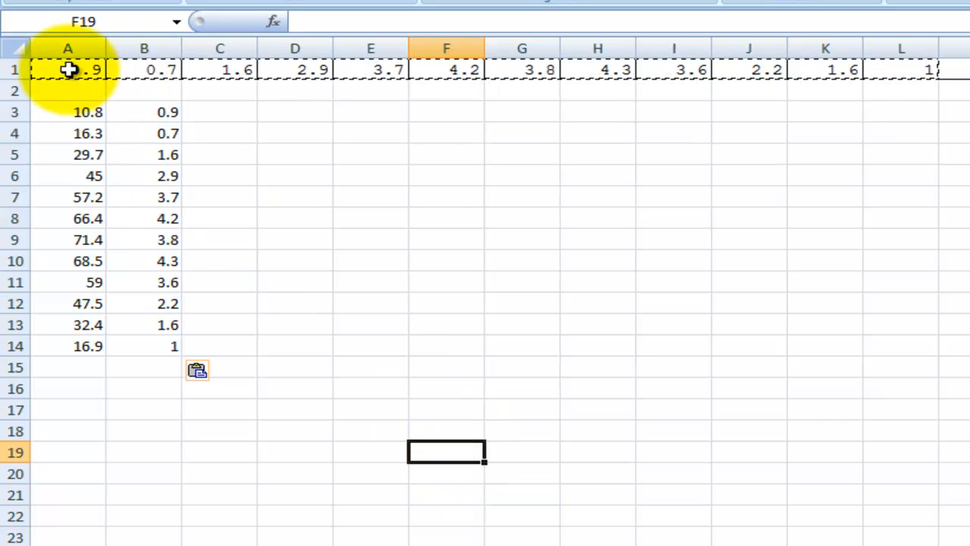
left_click(67, 69)
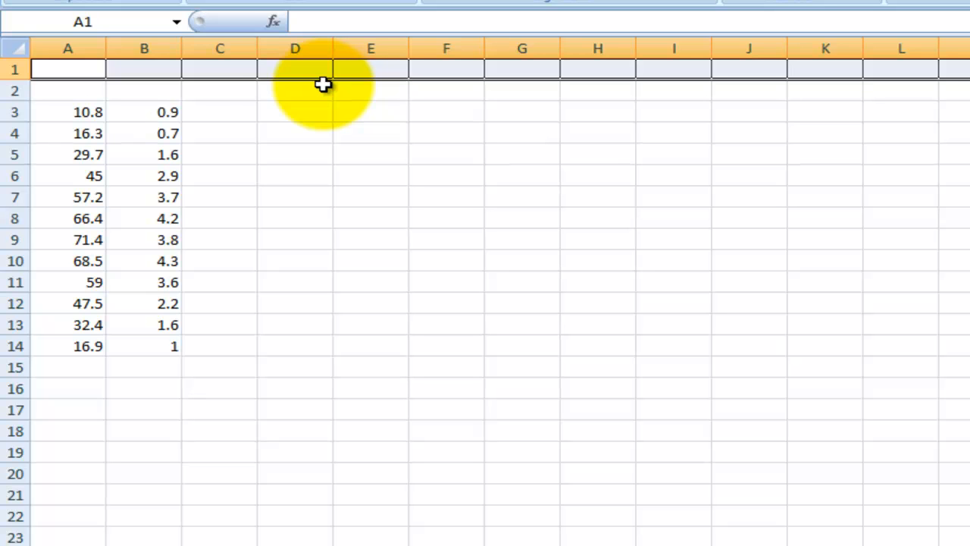
mouse_move(47, 111)
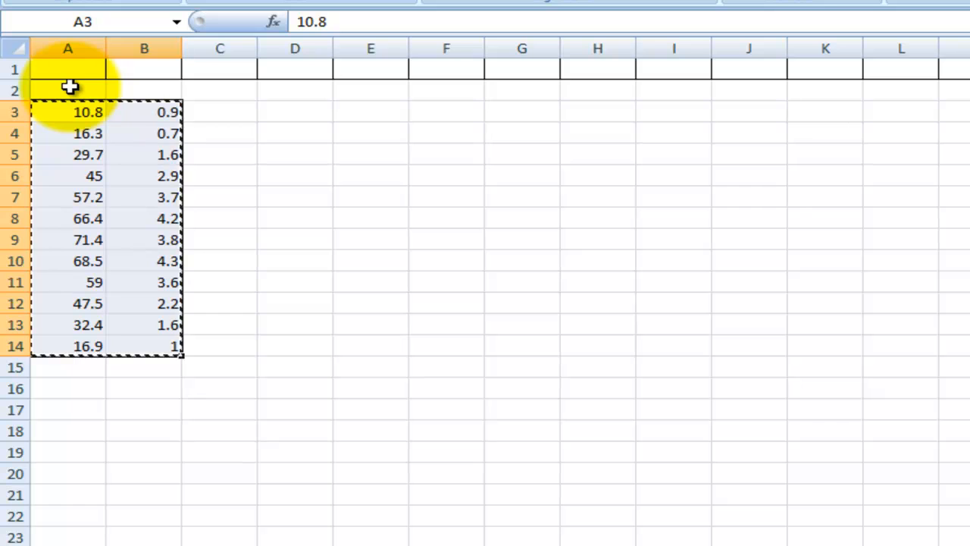
Step: Label A2 'Temp (F)' and B2 'Precip (In)'
left_click(68, 91)
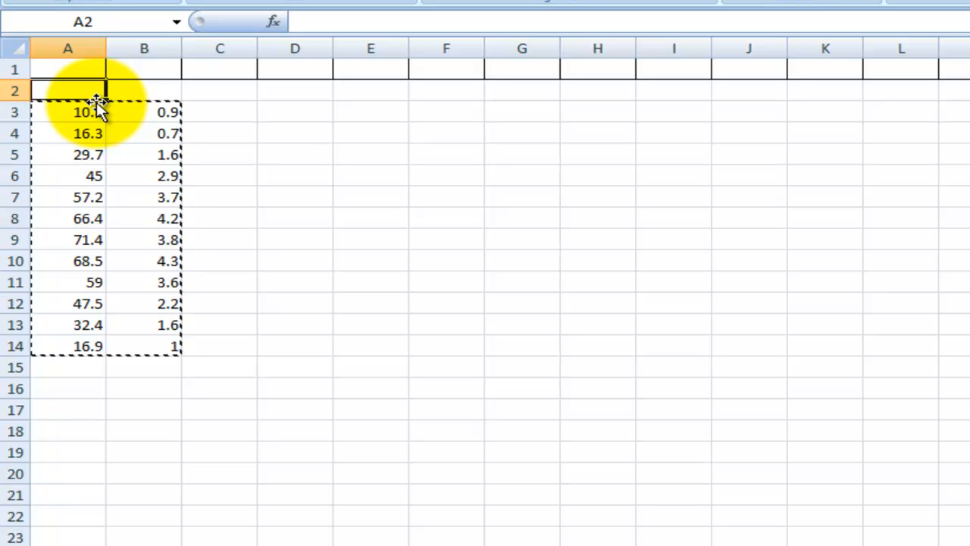
type("Pre")
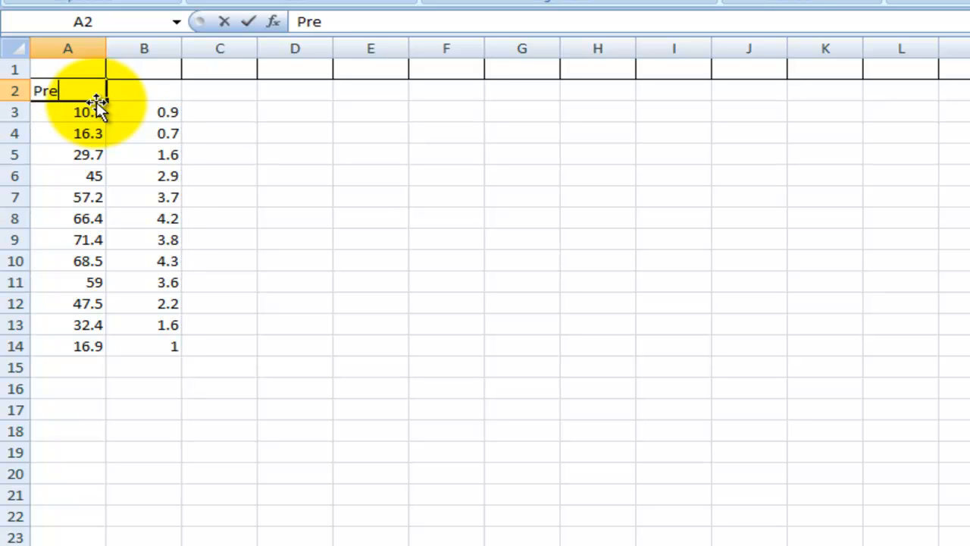
type("cip")
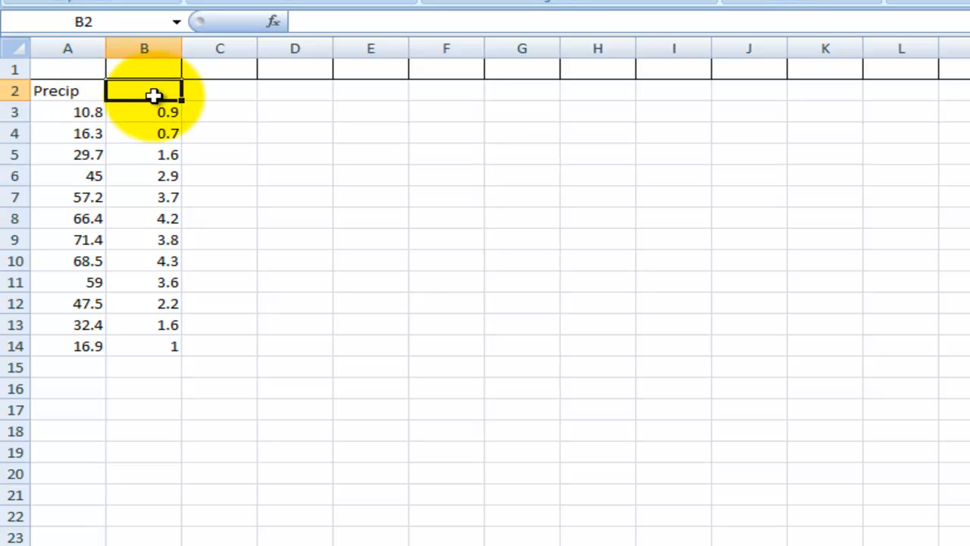
mouse_move(42, 91)
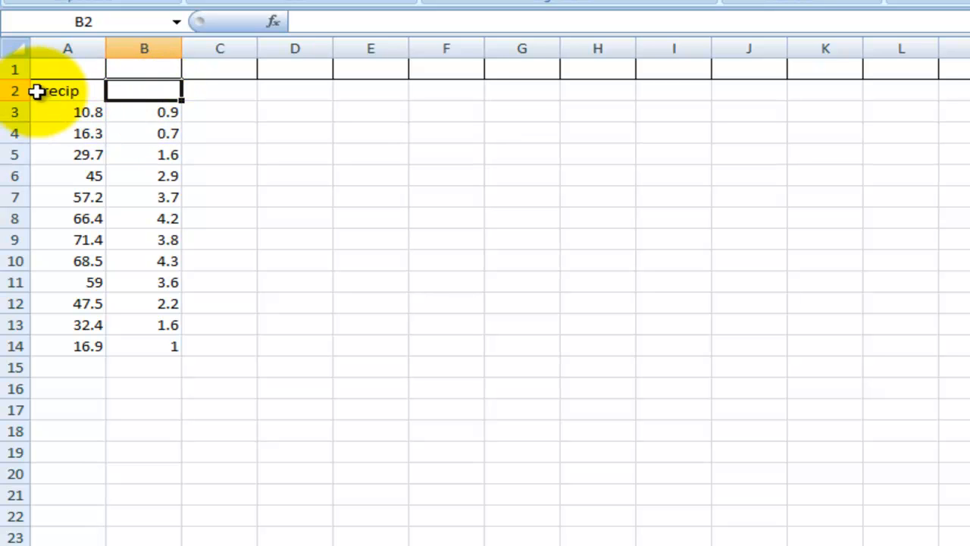
type("Temp")
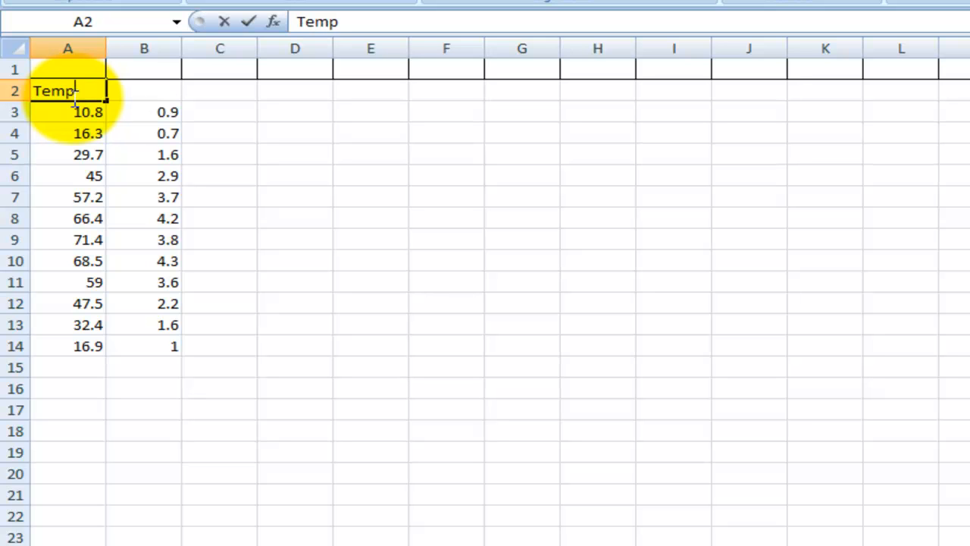
type("(F)")
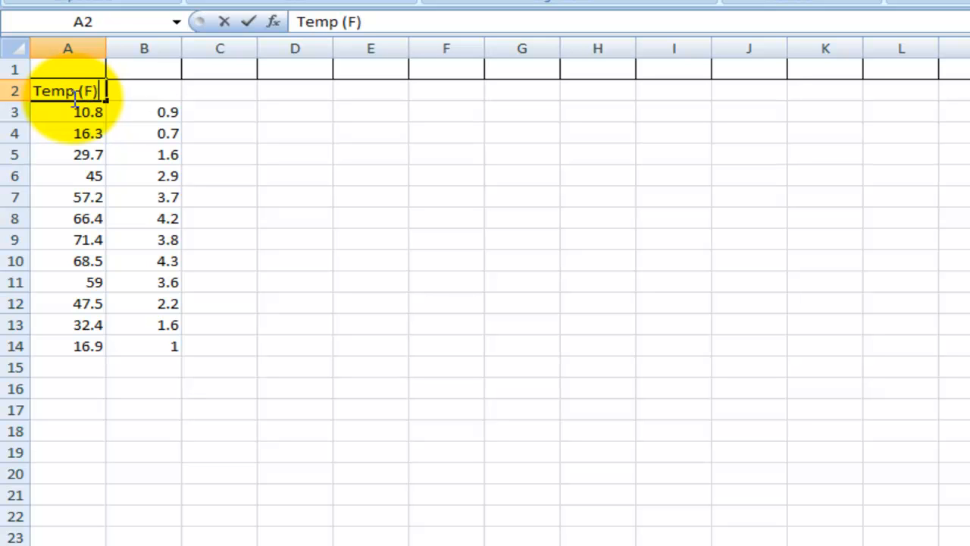
type("P")
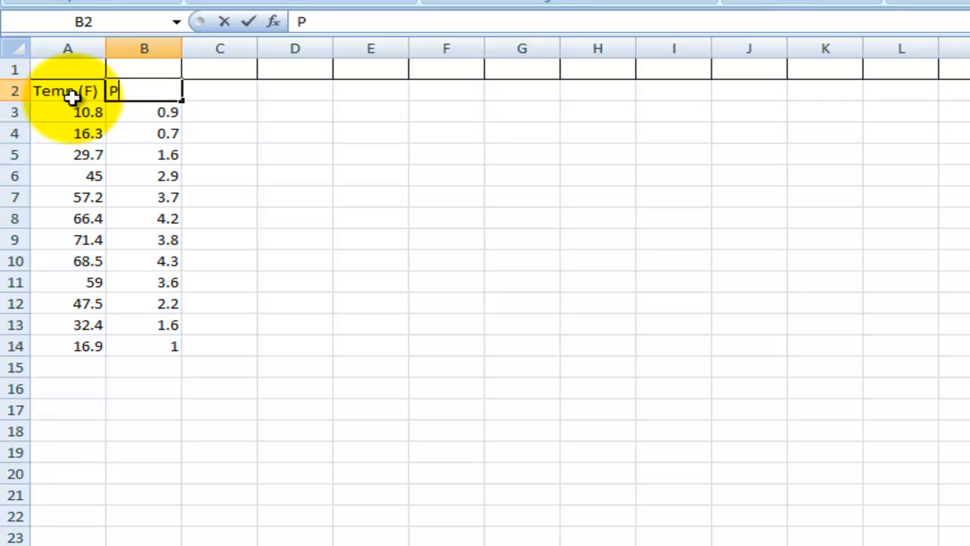
type("recip (")
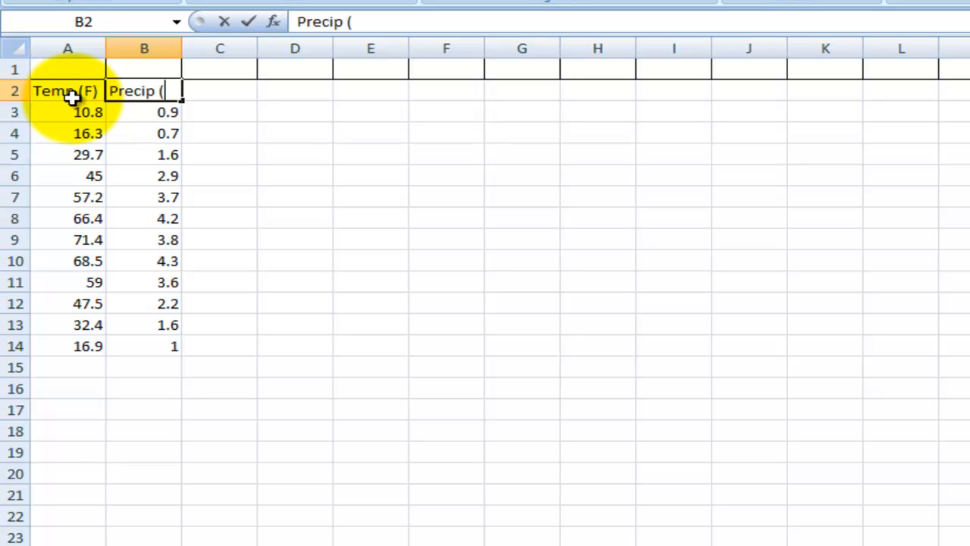
type("In")
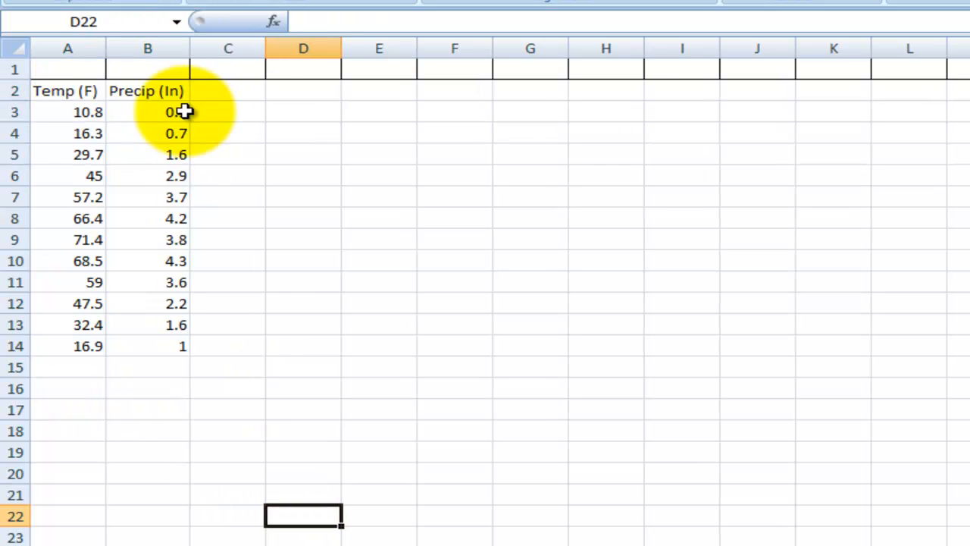
left_click(228, 494)
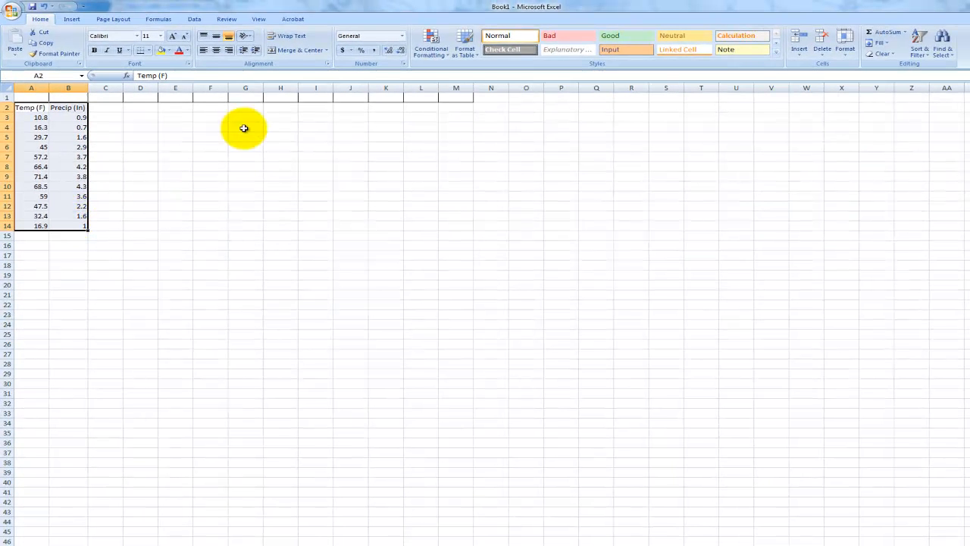
Step: Bring up the Insert ribbon's chart choices for the selected A2:B14 data
left_click(71, 19)
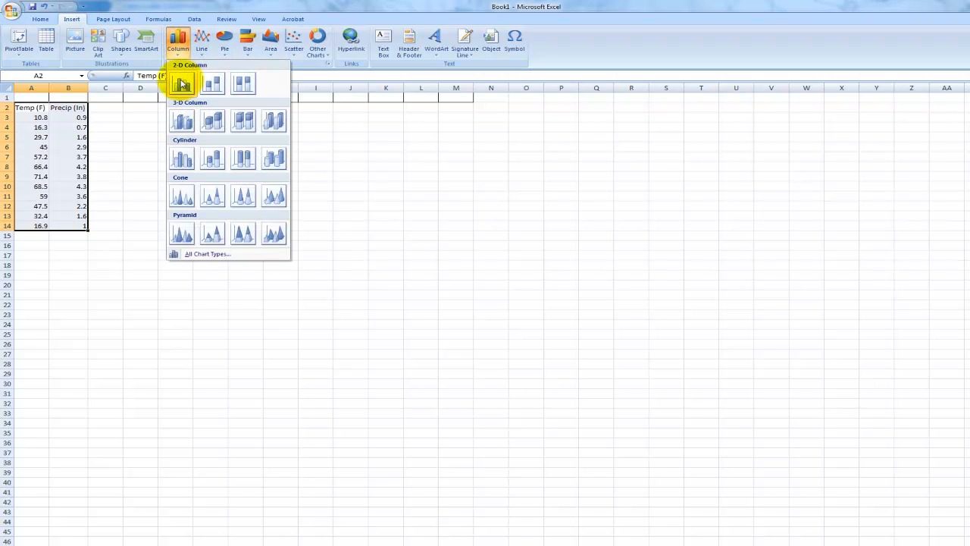
mouse_move(182, 83)
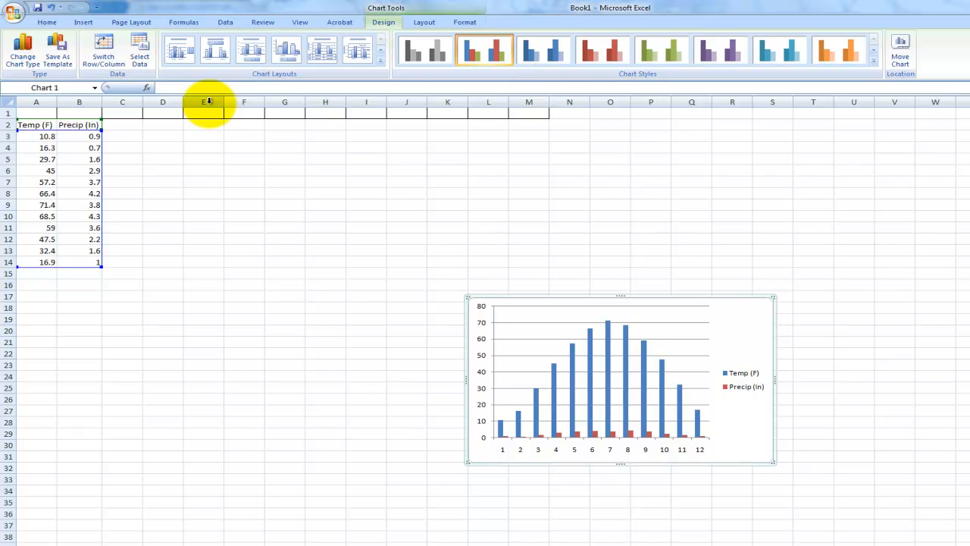
mouse_move(591, 387)
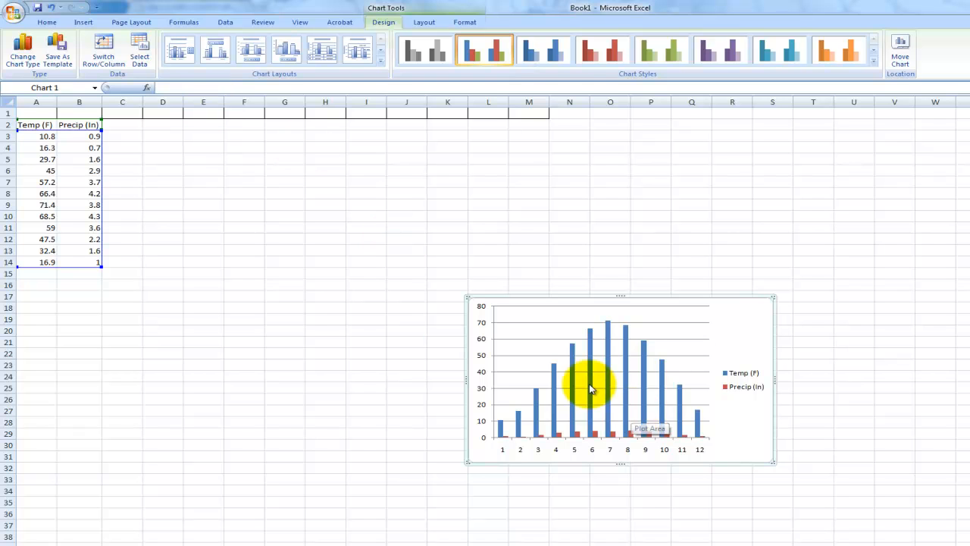
mouse_move(695, 439)
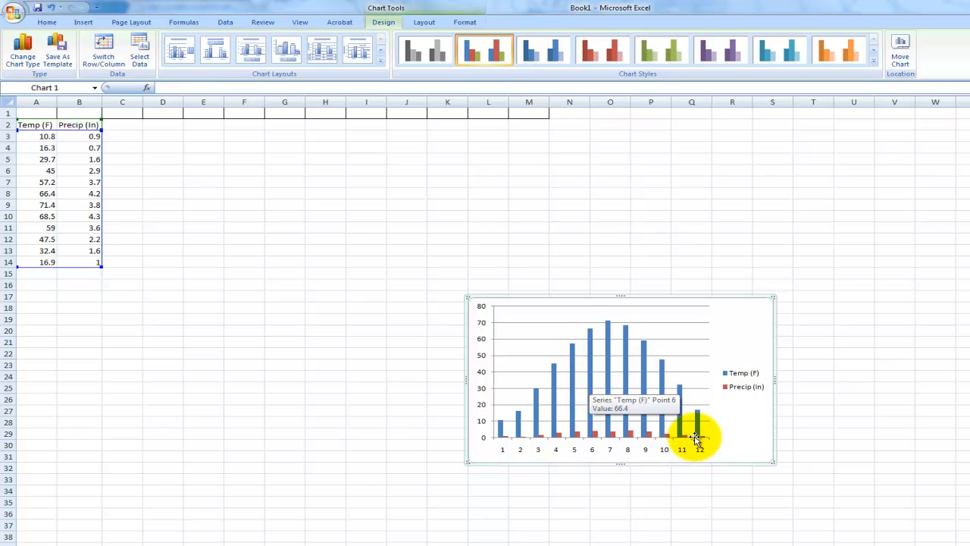
mouse_move(733, 446)
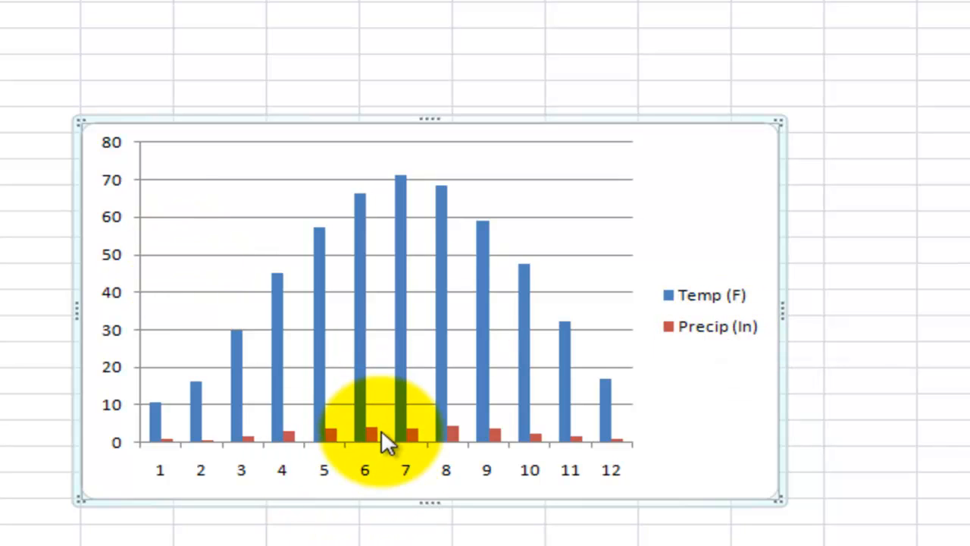
mouse_move(736, 345)
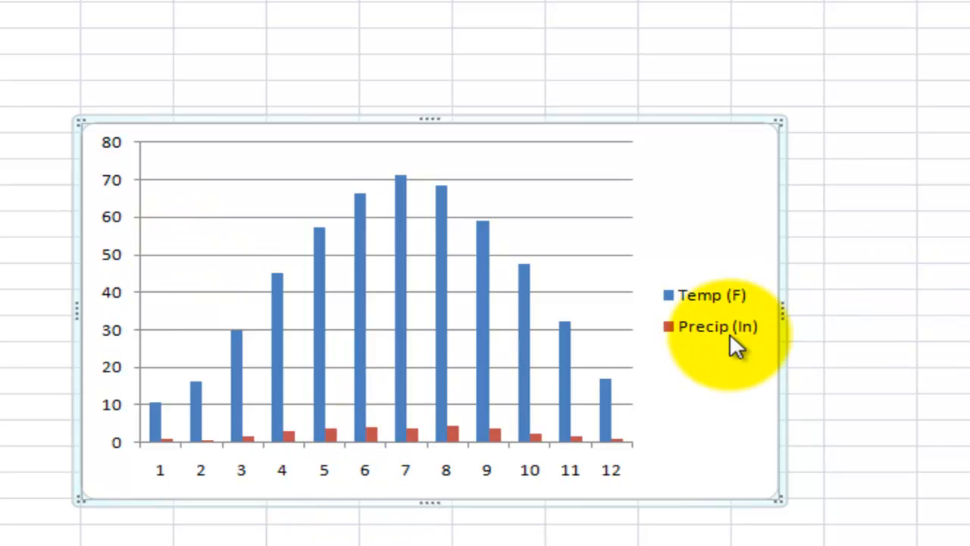
Step: Change the Precip (In) series to a Line chart, keeping Temp (F) as columns
right_click(716, 326)
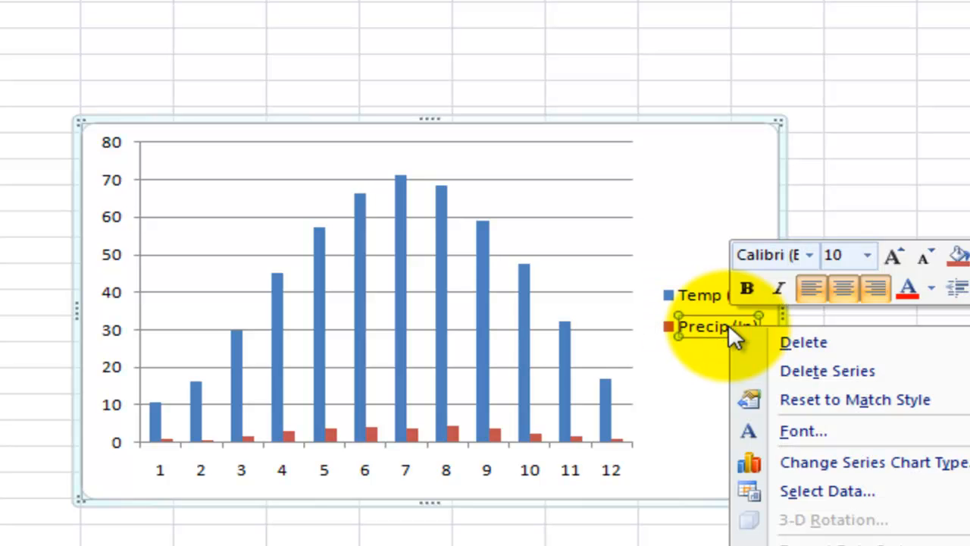
mouse_move(864, 462)
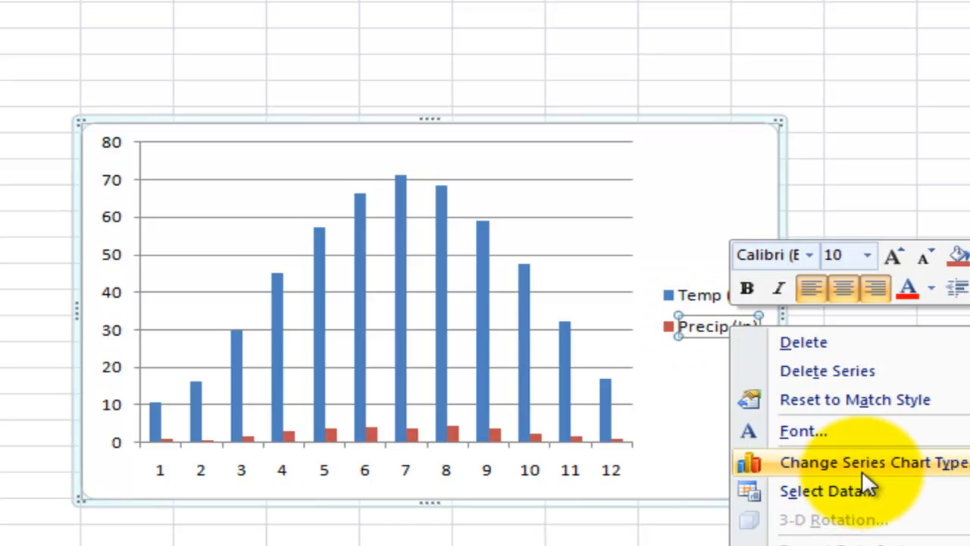
left_click(872, 463)
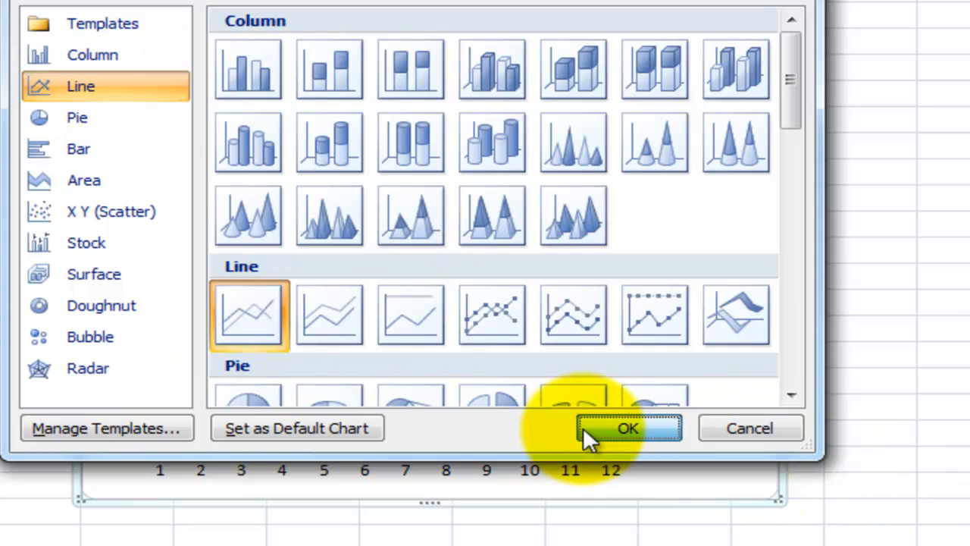
left_click(628, 428)
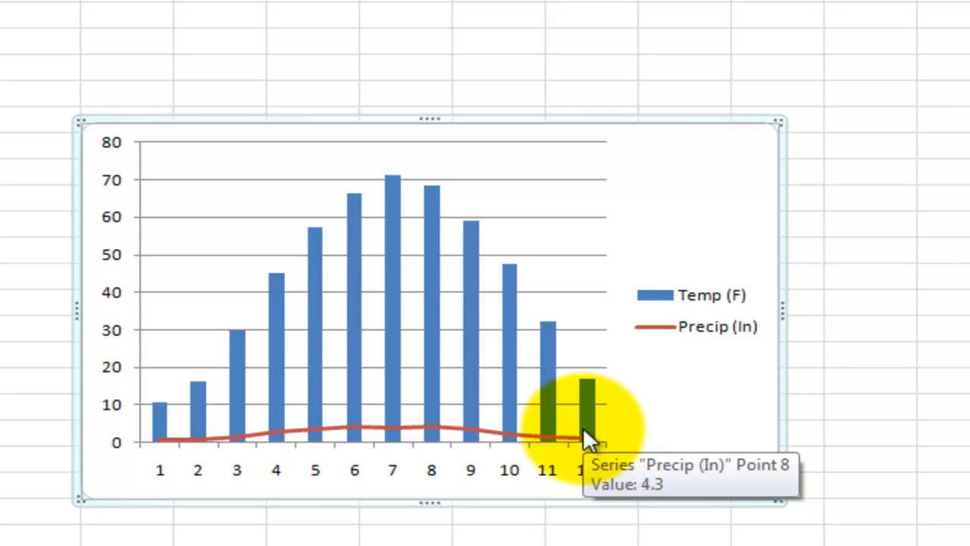
mouse_move(50, 327)
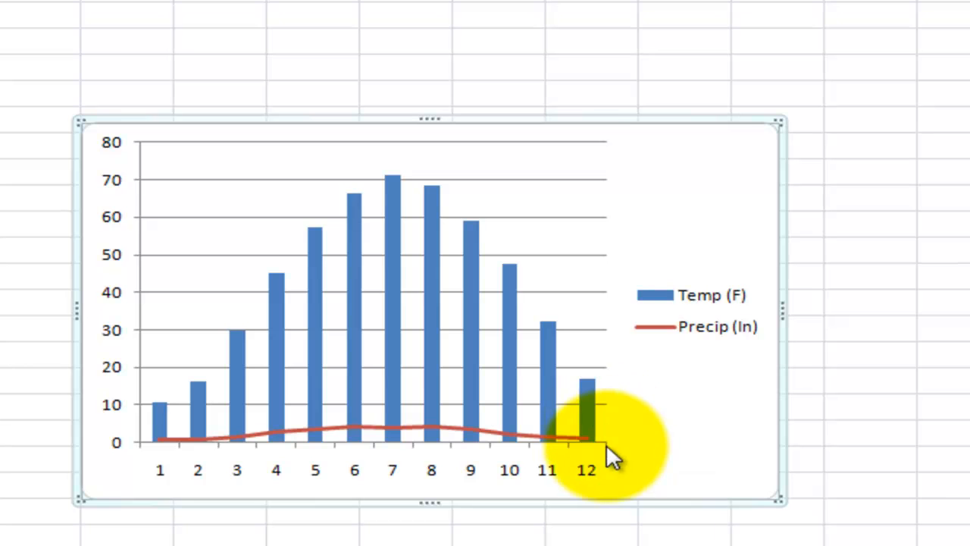
left_click(712, 311)
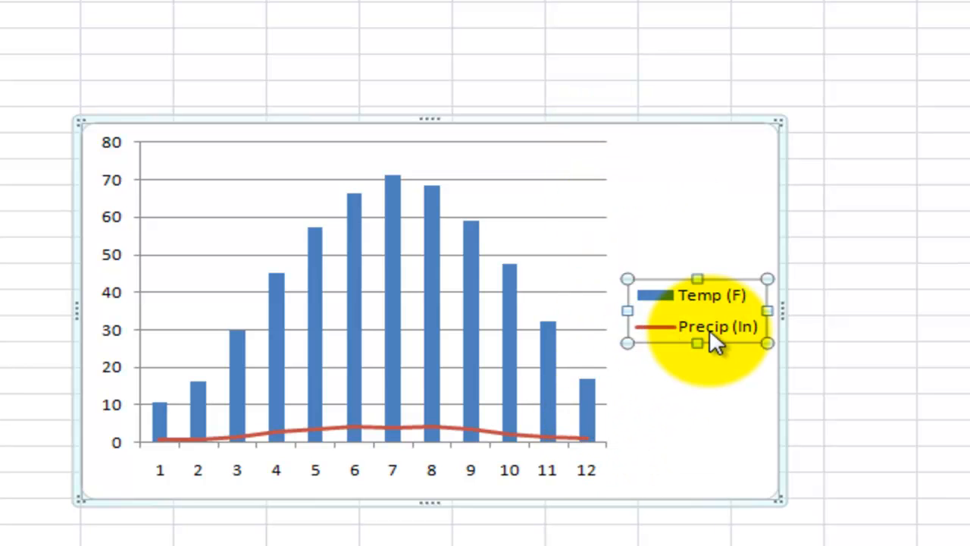
Step: Format the Precip (In) series to plot on a secondary axis (0–5)
right_click(716, 327)
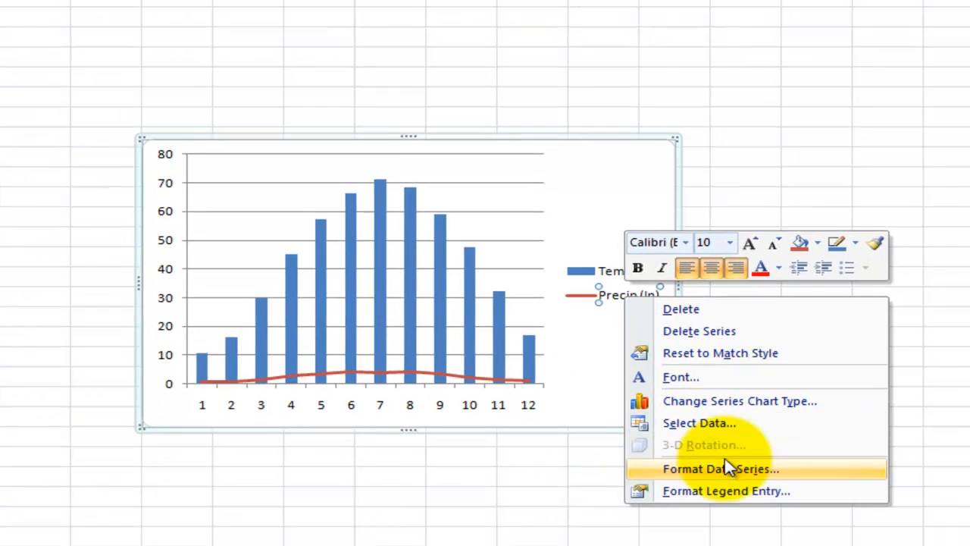
left_click(720, 468)
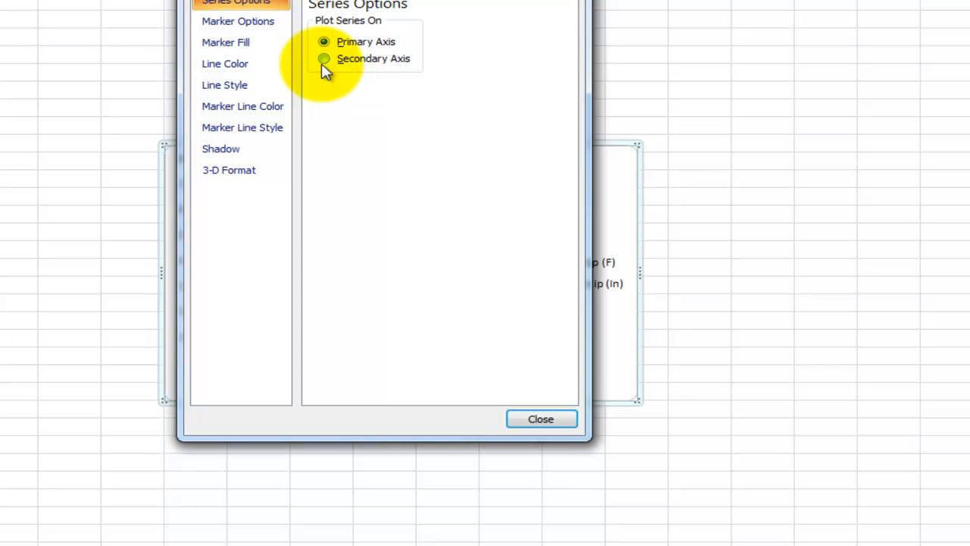
left_click(324, 59)
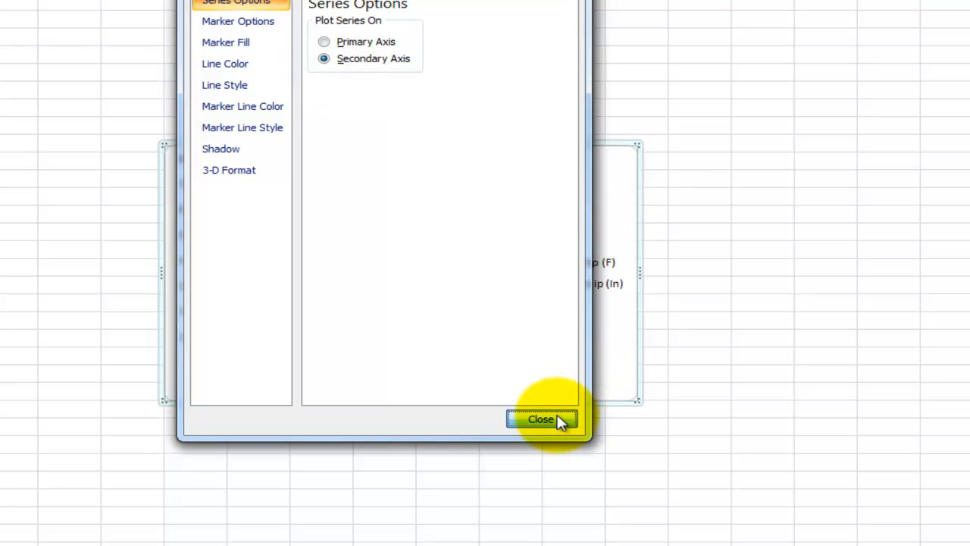
left_click(541, 419)
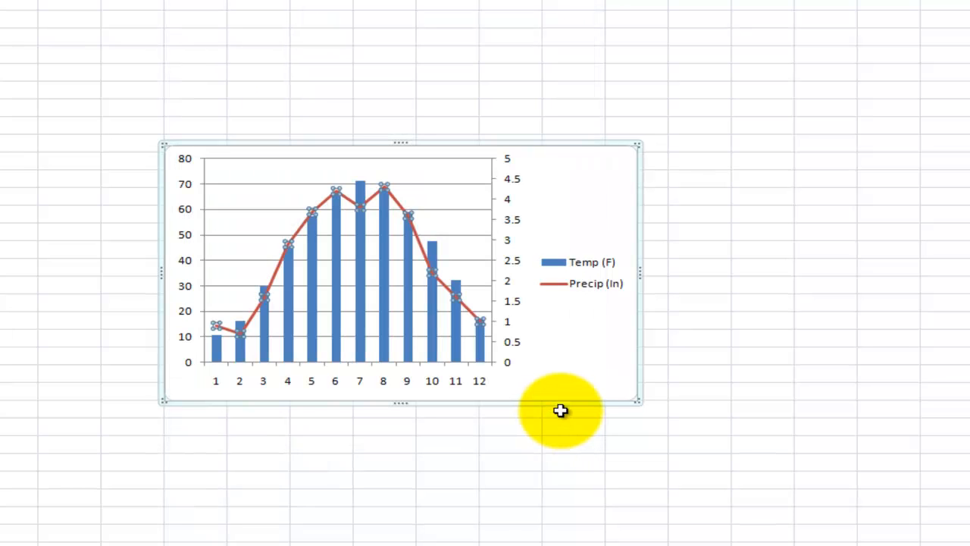
mouse_move(528, 223)
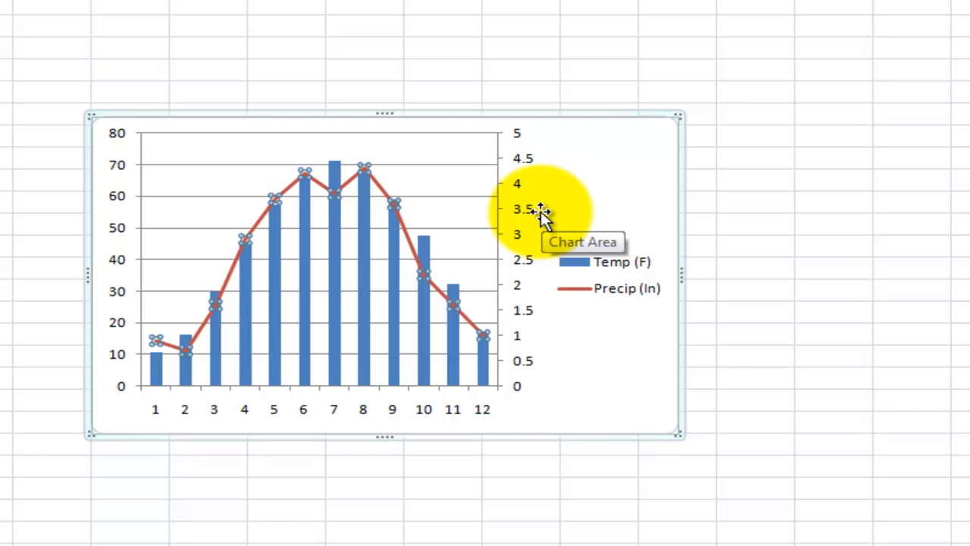
mouse_move(633, 271)
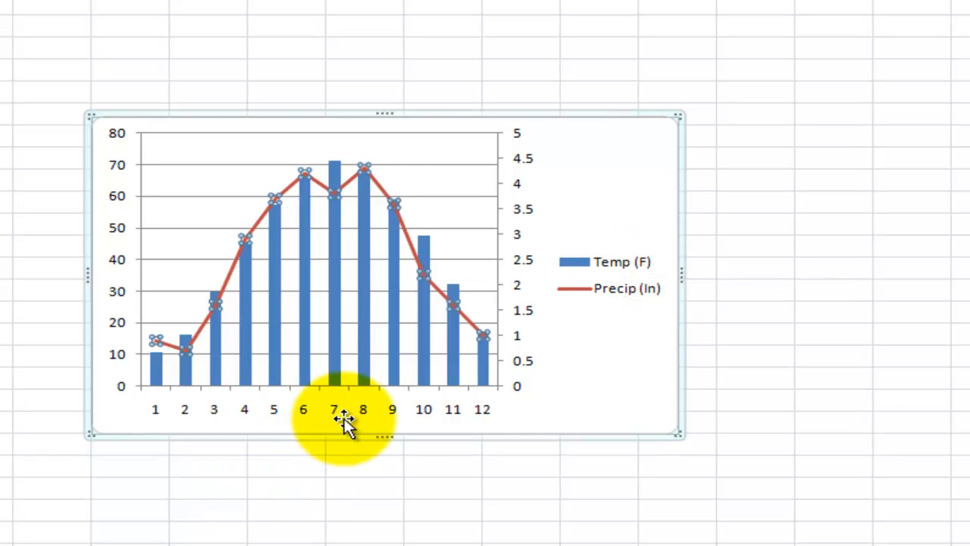
mouse_move(344, 420)
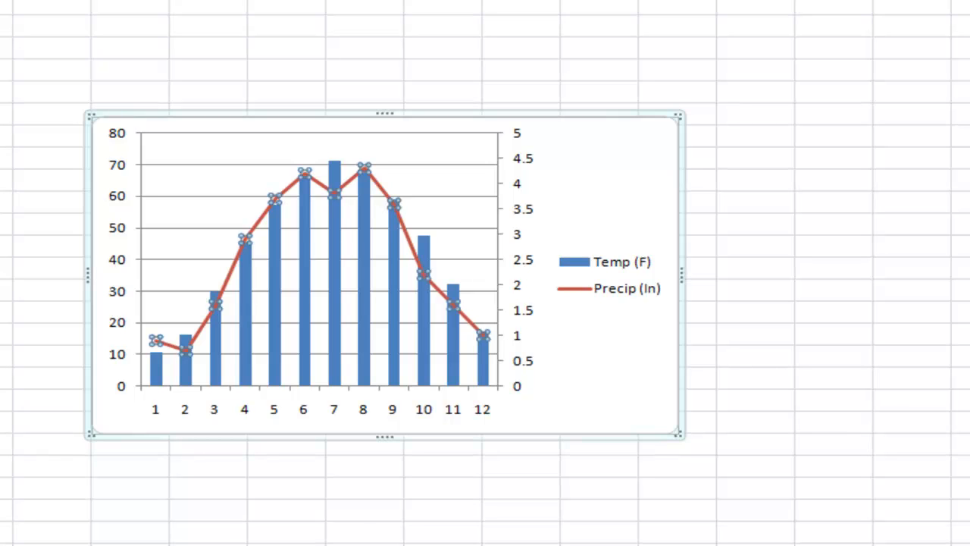
mouse_move(52, 408)
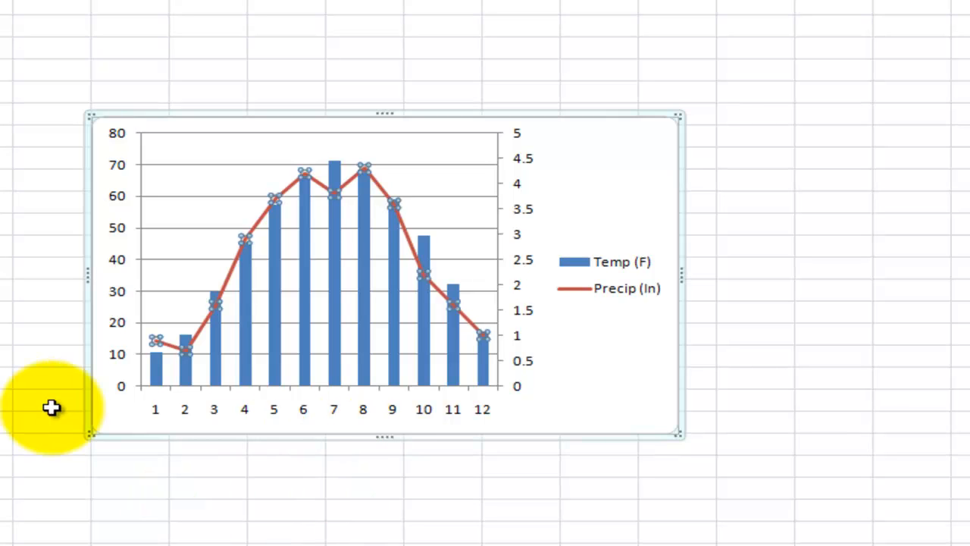
mouse_move(349, 439)
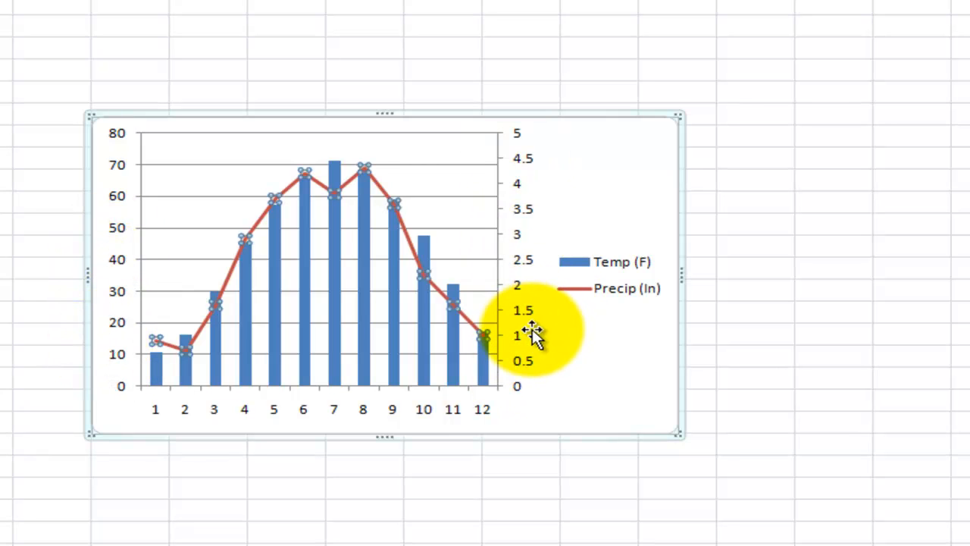
mouse_move(534, 333)
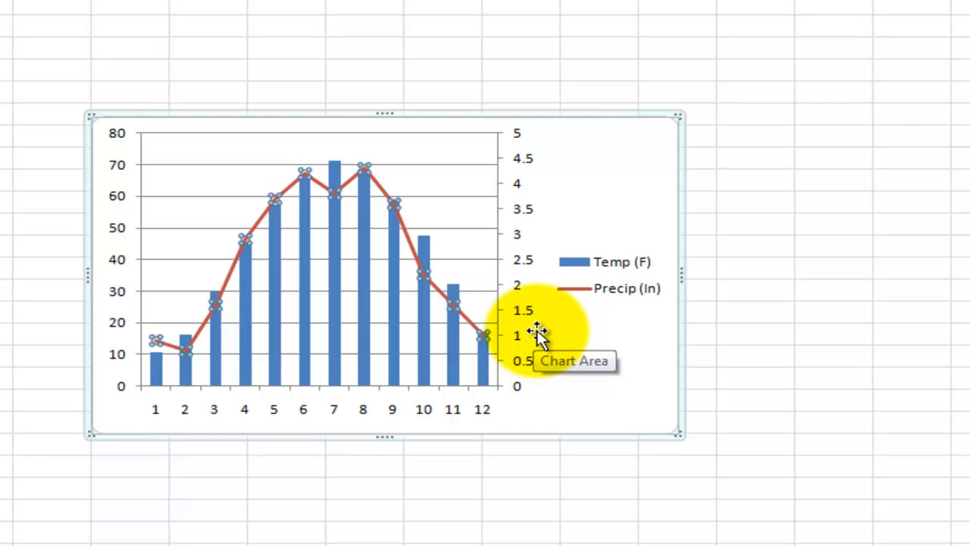